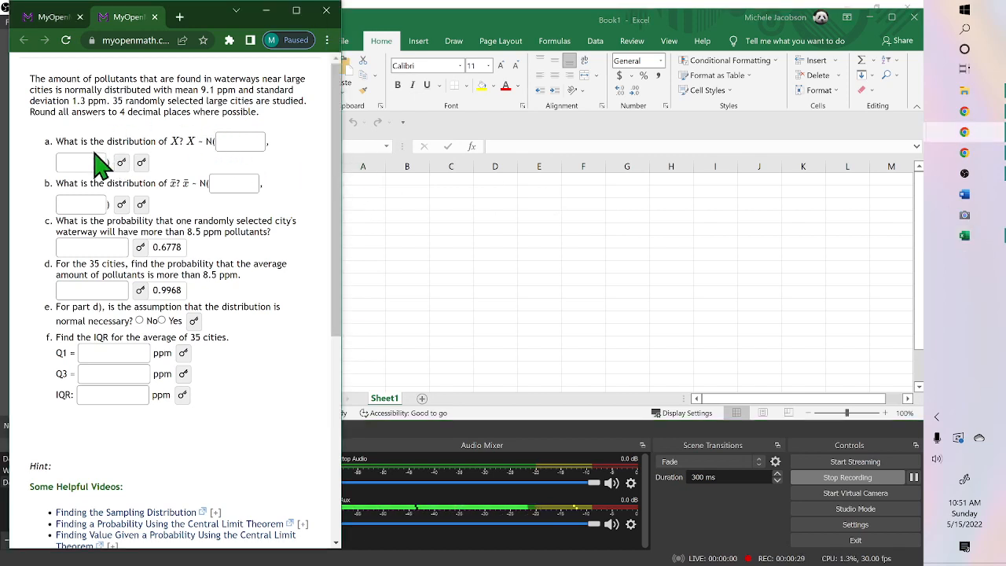
mouse_move(160, 141)
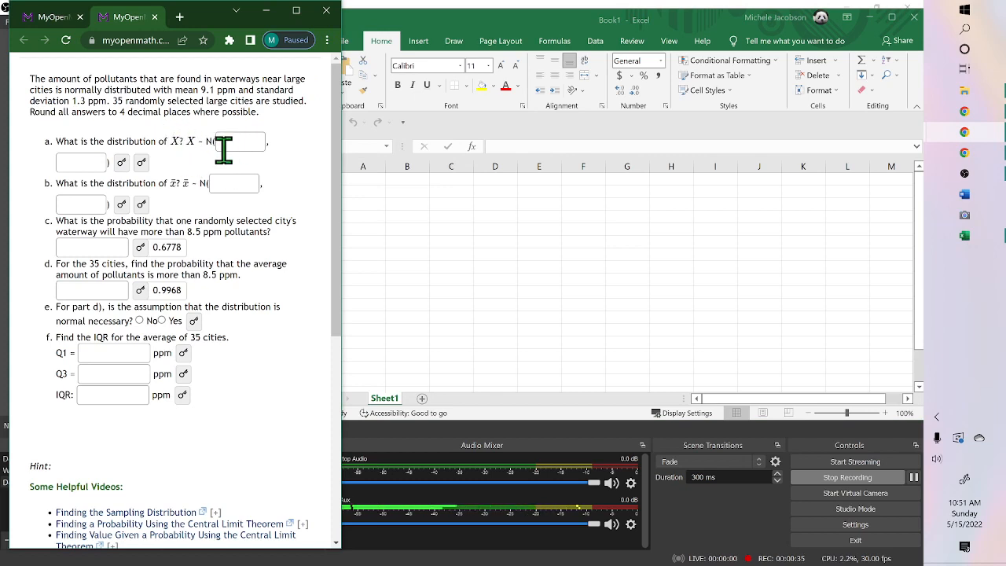
mouse_move(81, 161)
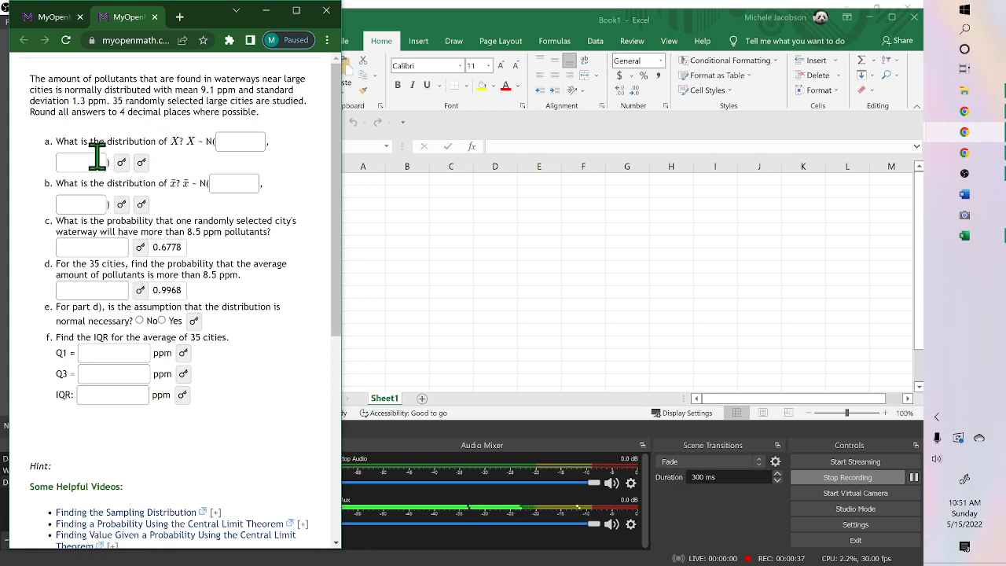
mouse_move(135, 180)
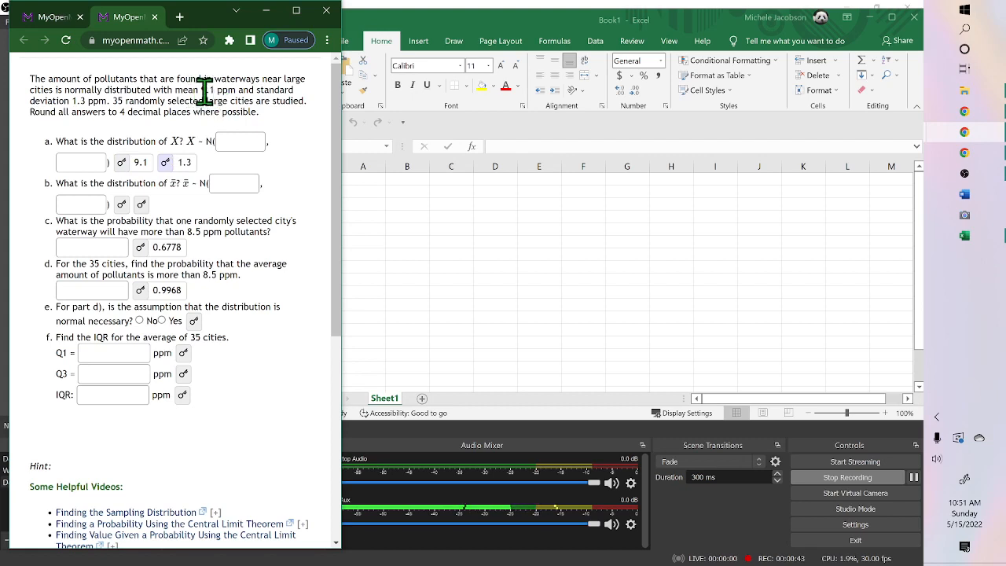
mouse_move(98, 129)
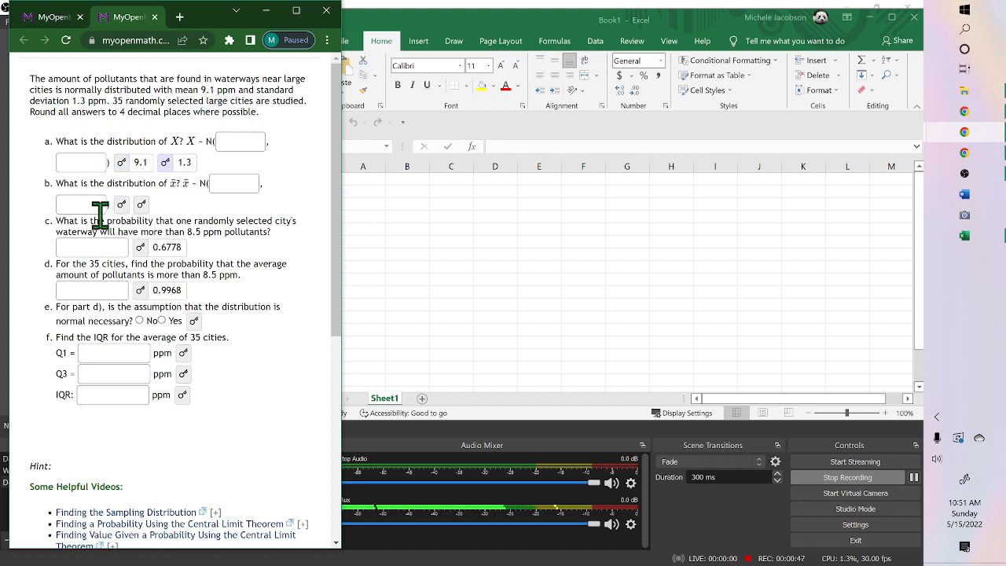
mouse_move(174, 202)
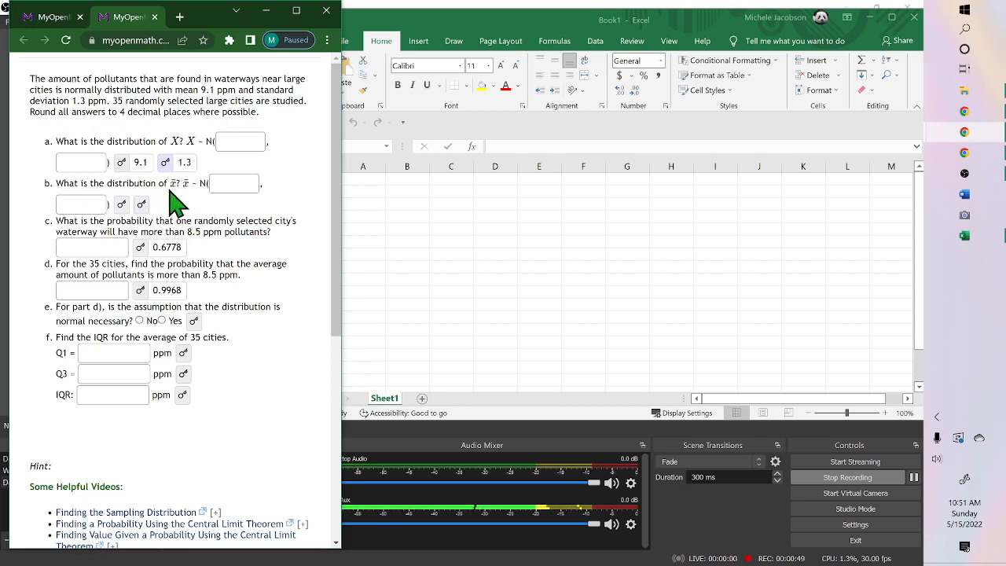
mouse_move(185, 208)
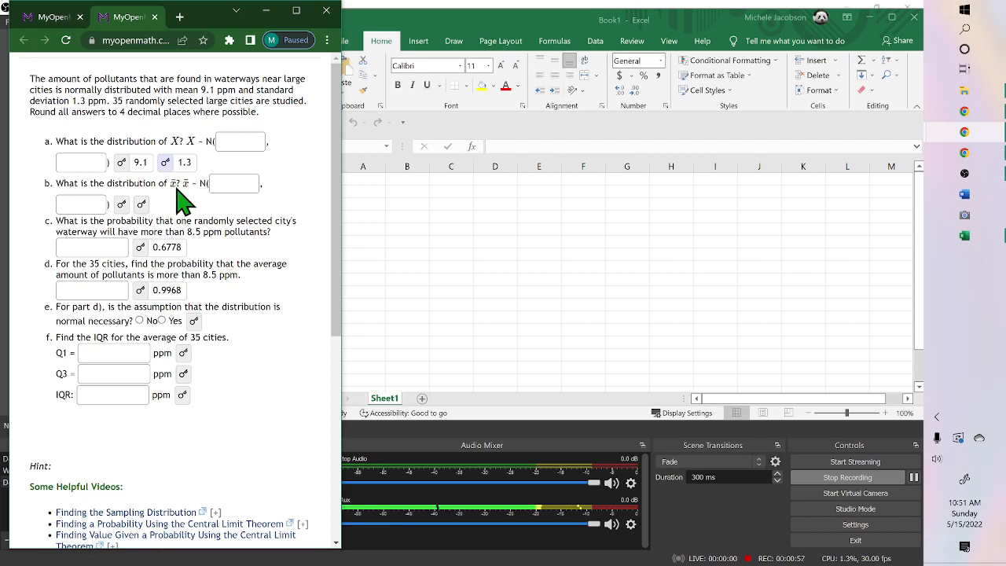
mouse_move(145, 212)
text(9.1)
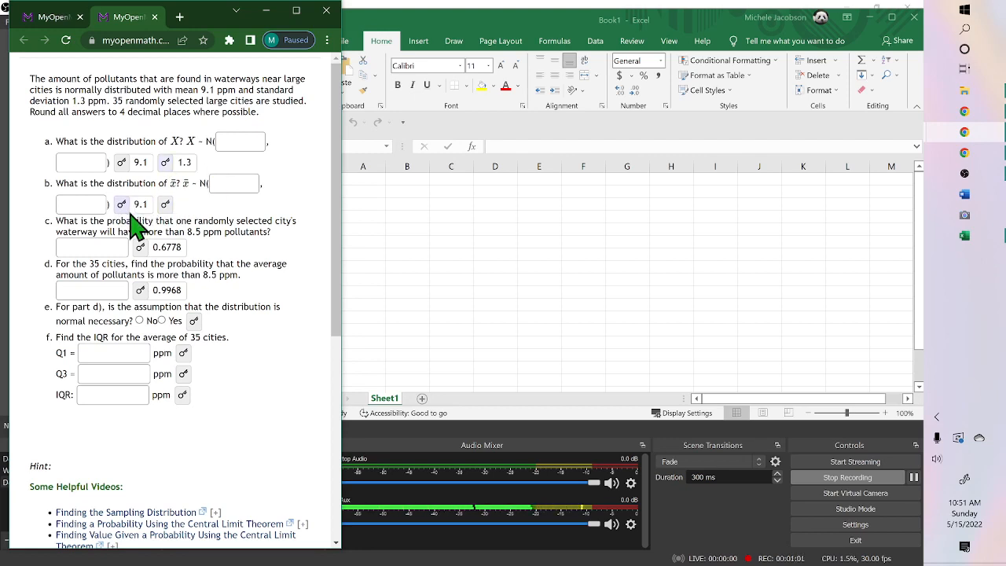
mouse_move(170, 220)
text(0.2197)
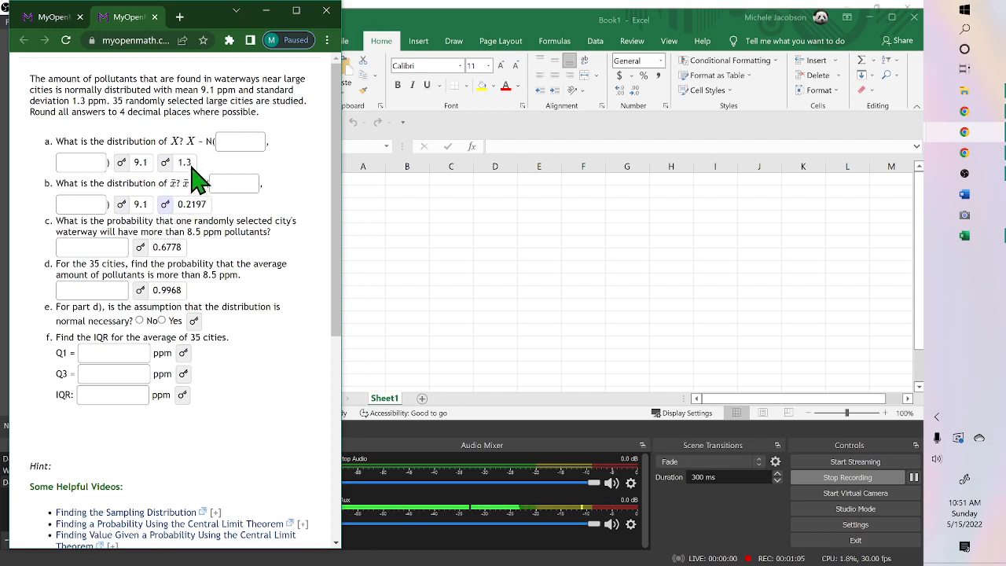
mouse_move(195, 183)
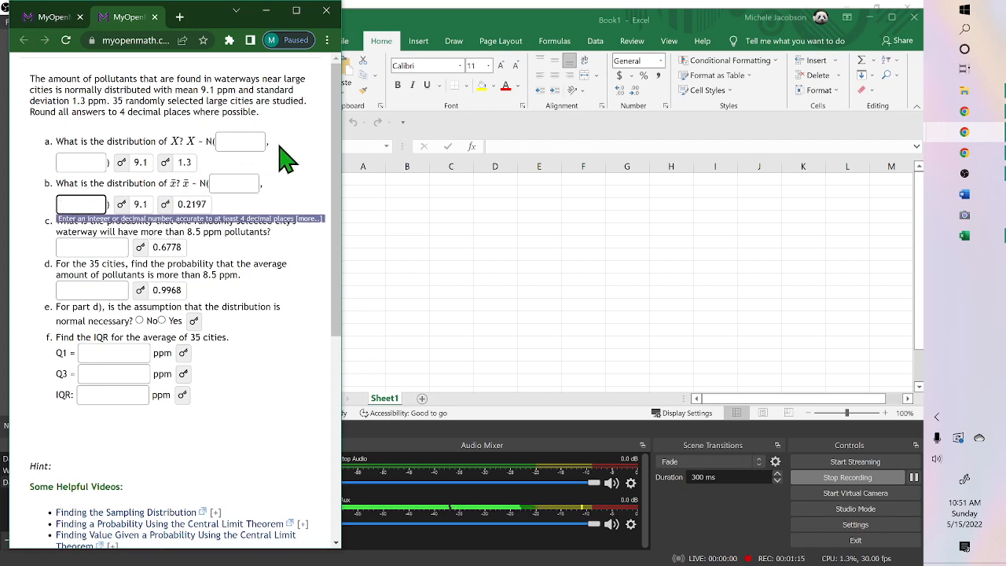
Enter the standard deviation 1.3 for part a in MyOpenMath.
text(1.3)
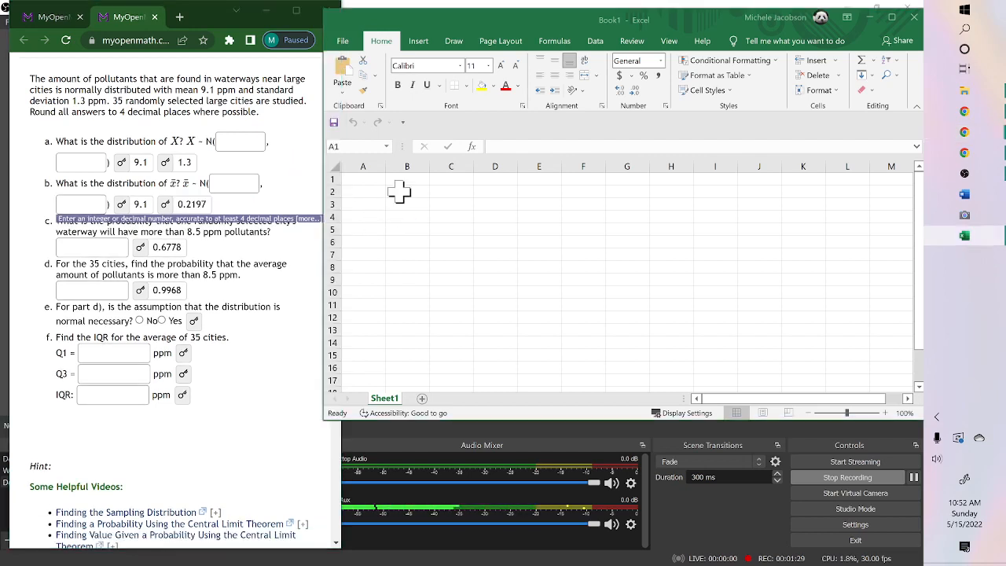
Start the standard-error formula in B2, dividing 1.3 by the square root of the sample size.
click(405, 191)
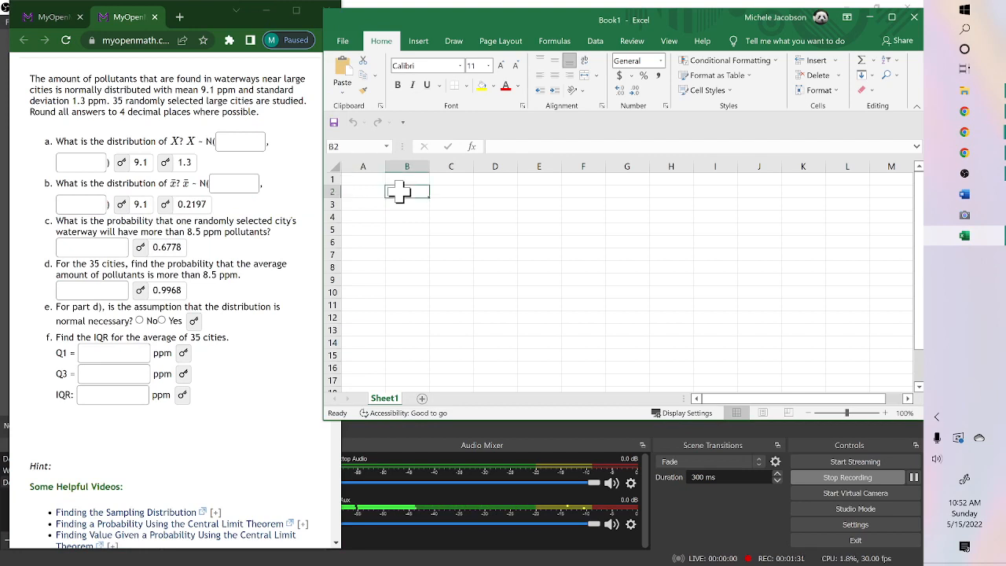
text(=)
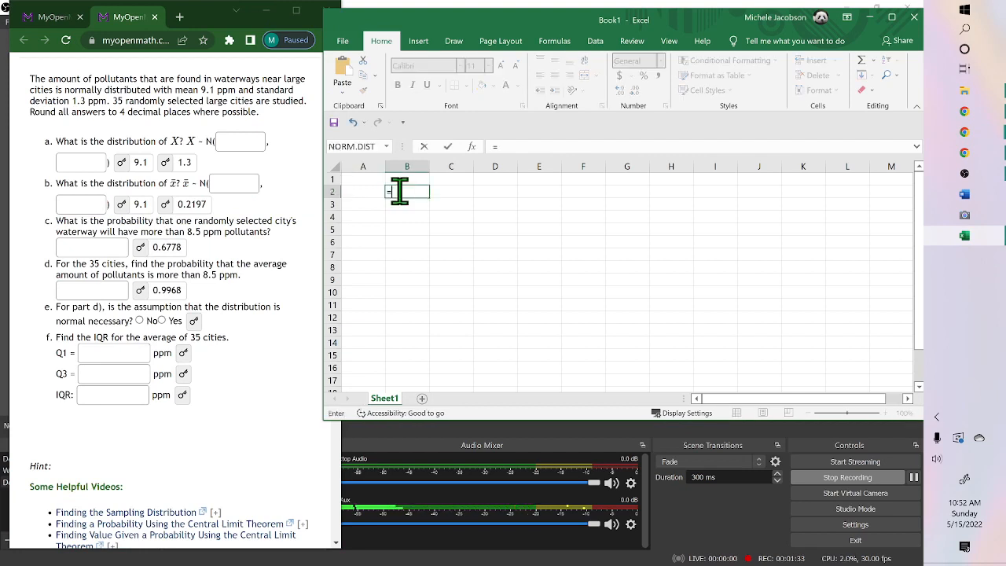
text(1.3)
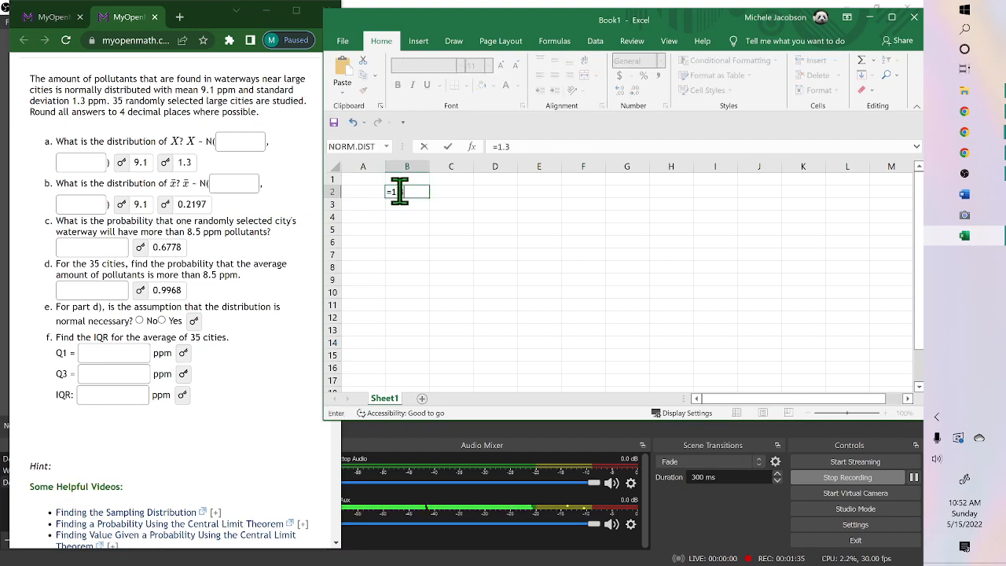
text(/)
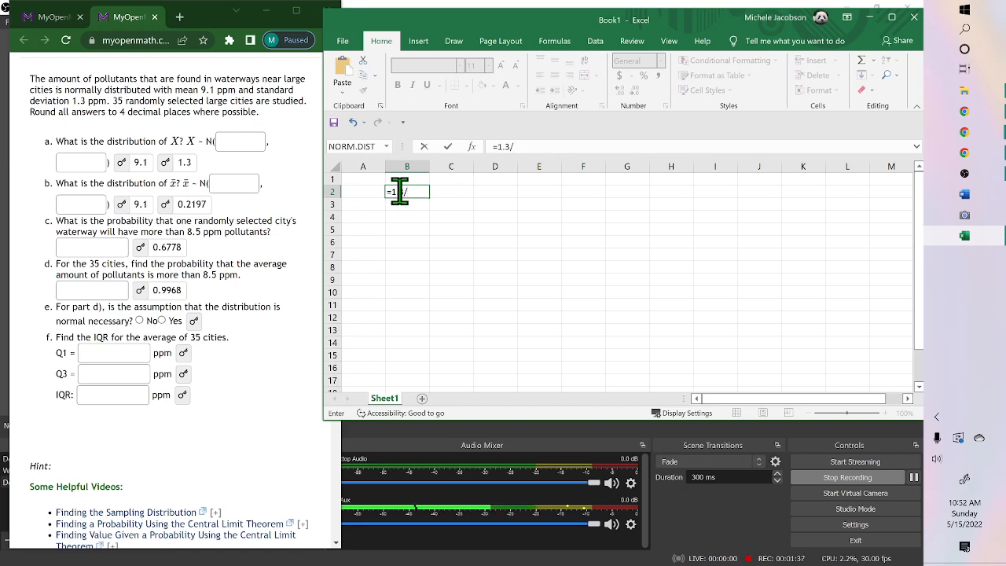
text(sq)
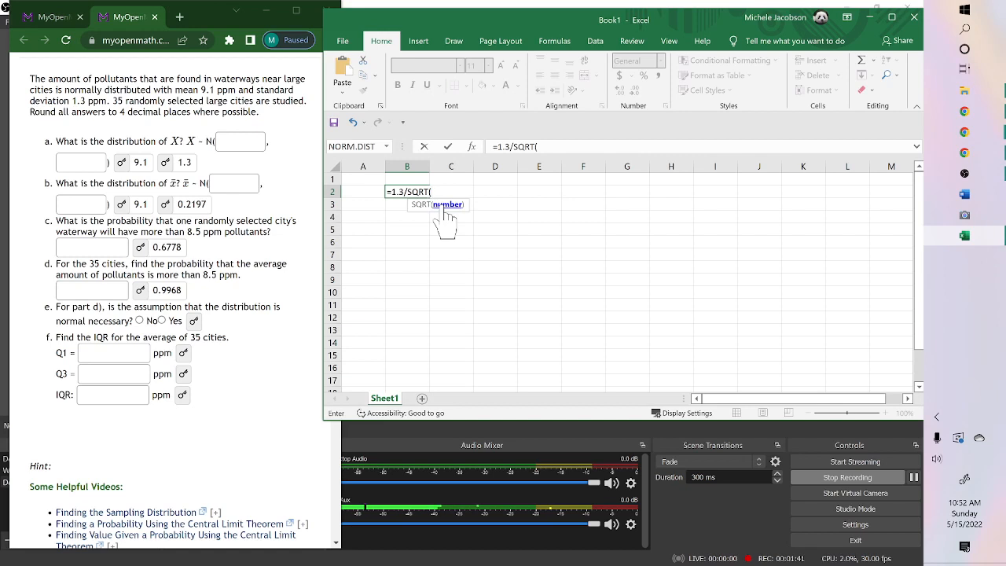
mouse_move(449, 264)
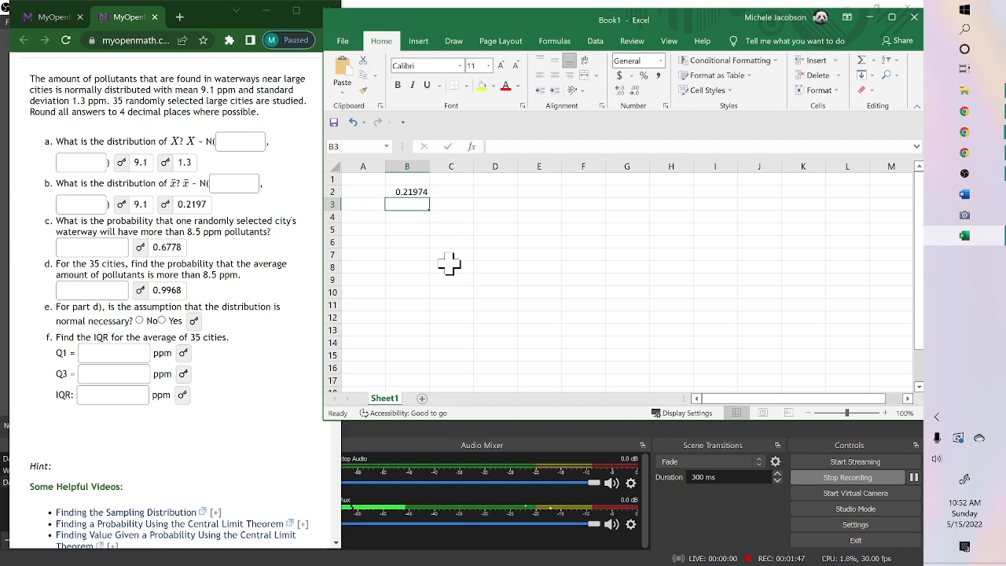
mouse_move(195, 231)
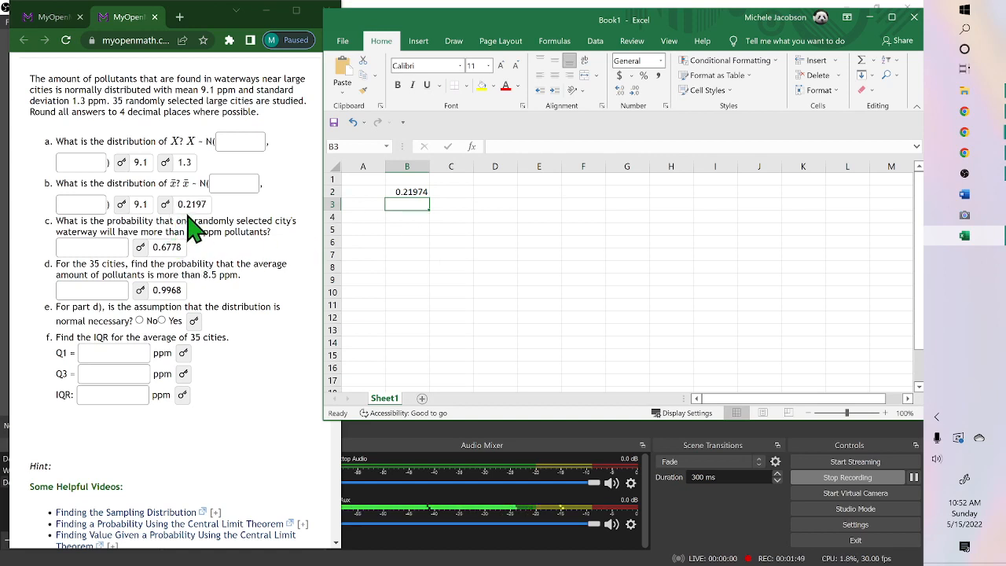
mouse_move(213, 228)
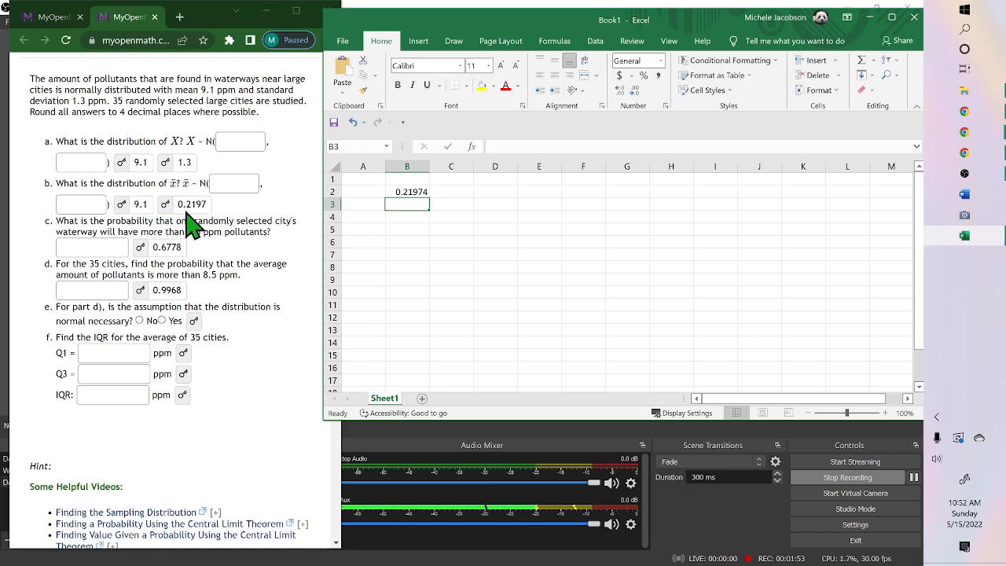
mouse_move(100, 248)
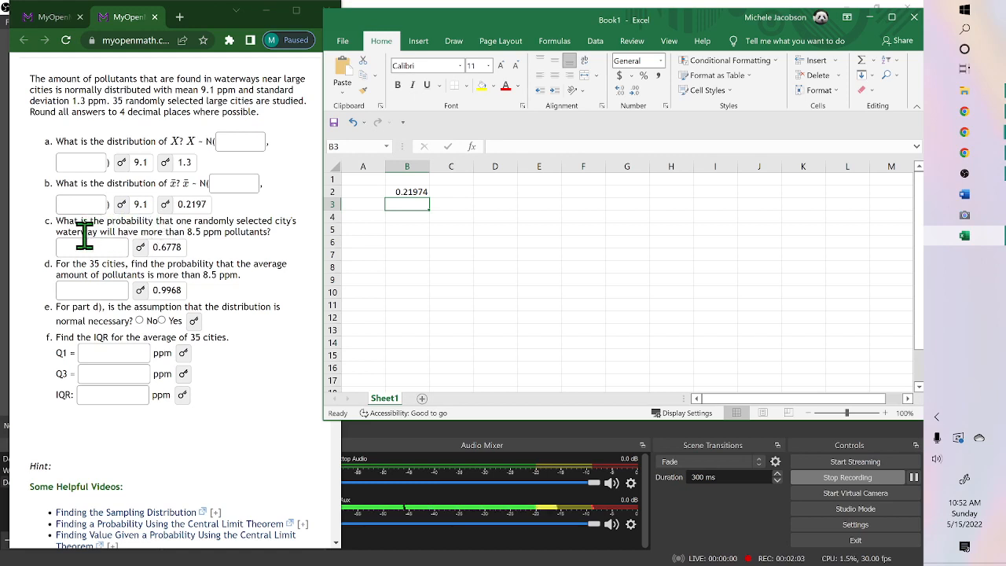
mouse_move(179, 239)
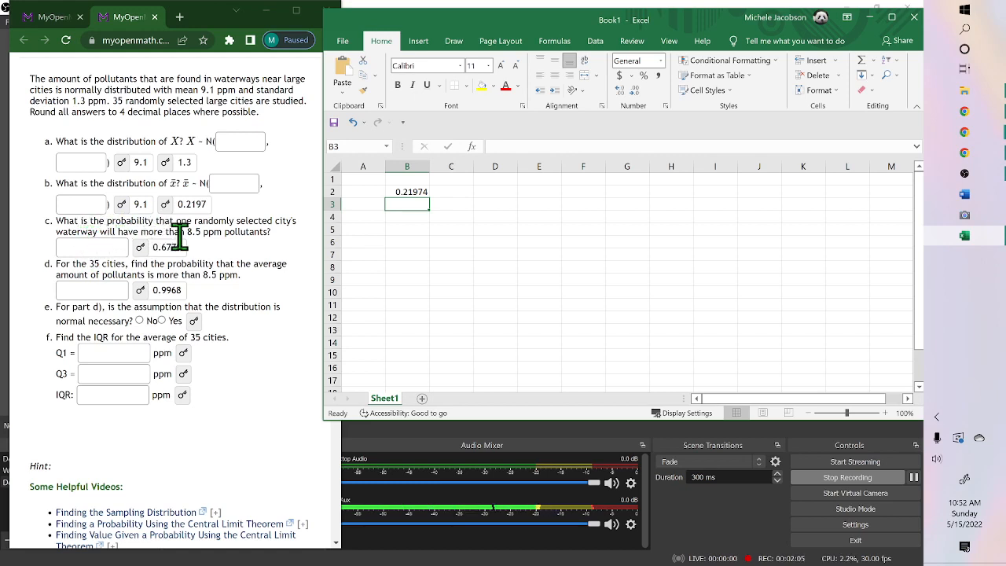
mouse_move(275, 248)
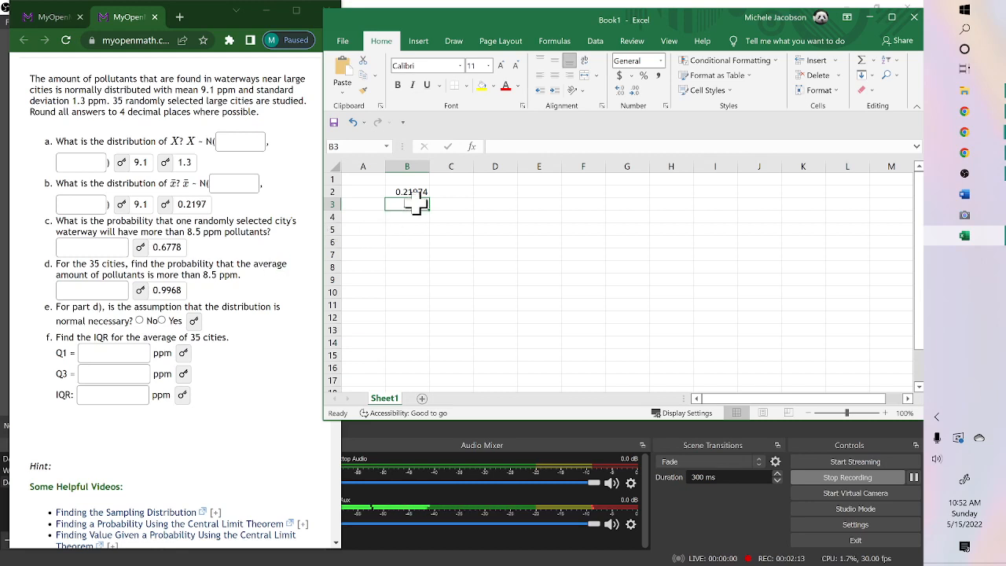
click(405, 192)
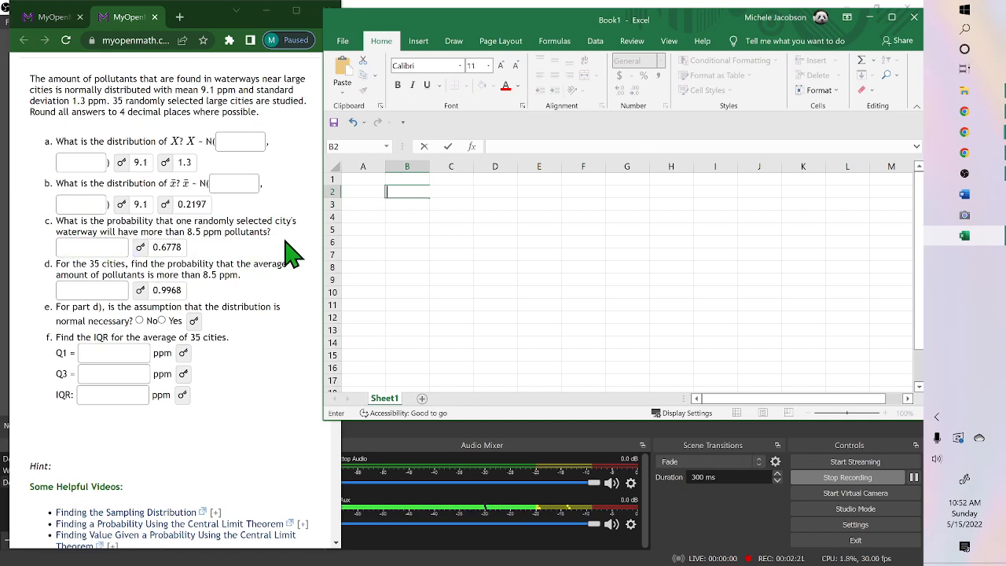
mouse_move(144, 259)
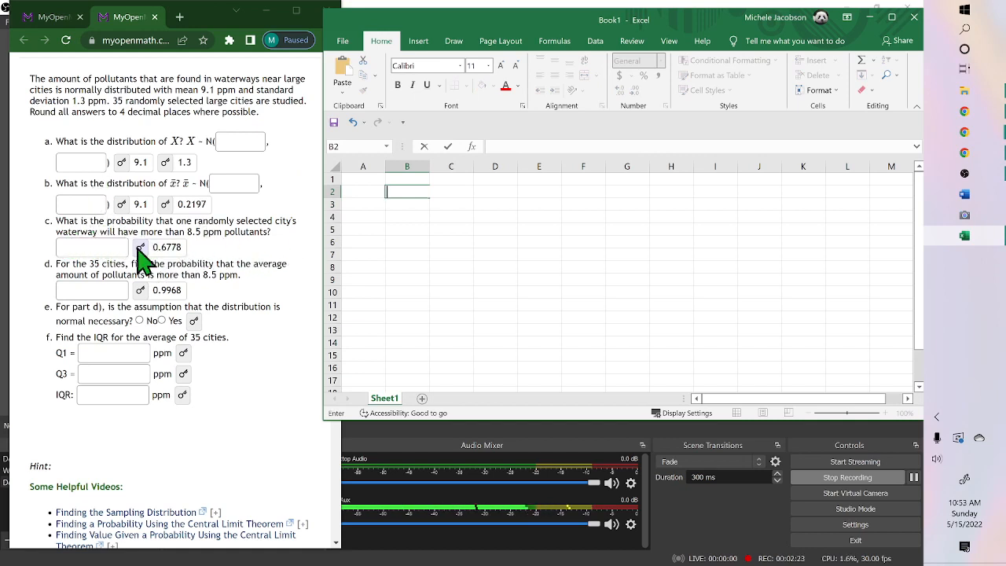
mouse_move(217, 255)
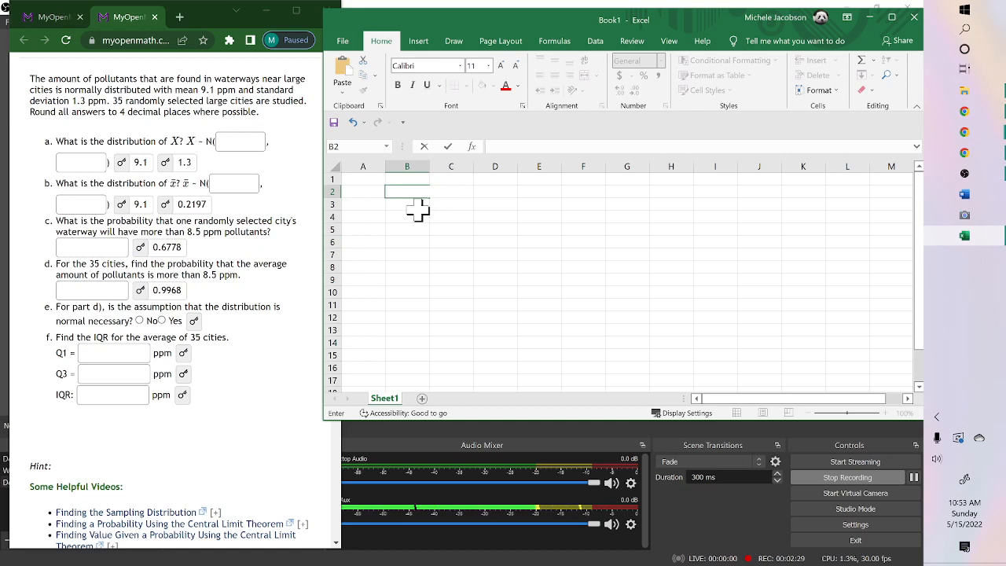
Enter =NORM.DIST(8.5,9.1,1.3,1) in B2, clearing the too-few-arguments warning, giving 0.322206.
text(=norm)
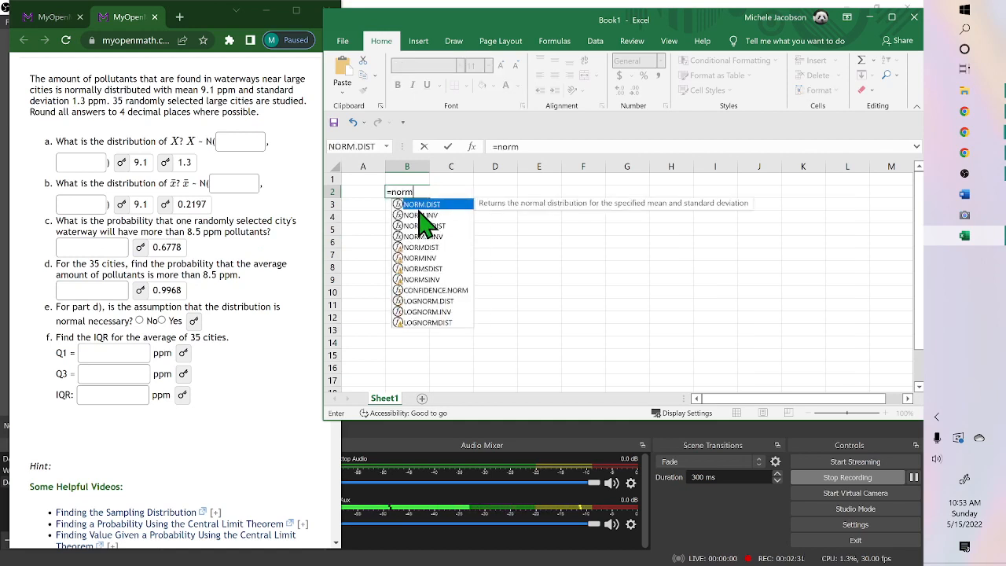
mouse_move(456, 217)
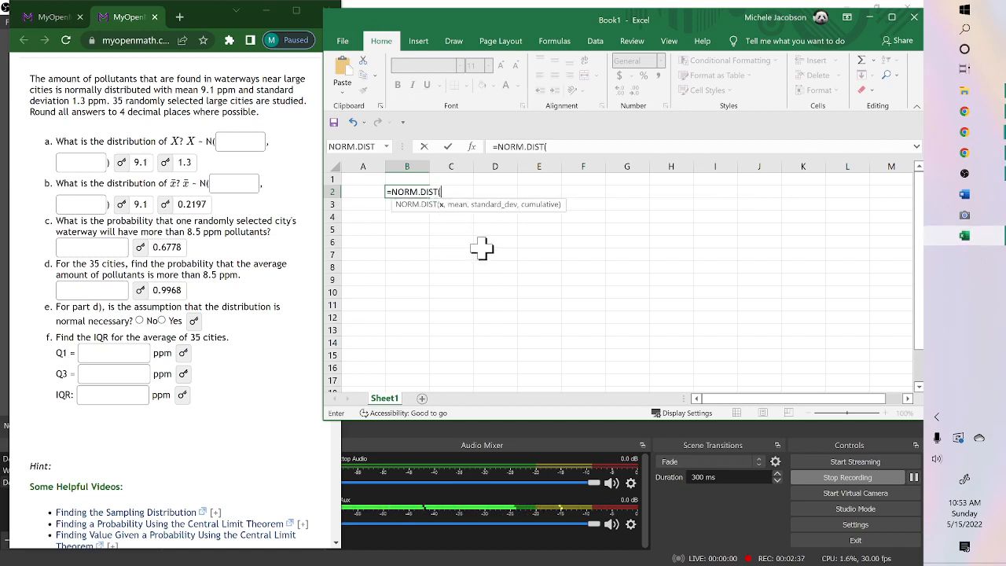
mouse_move(468, 231)
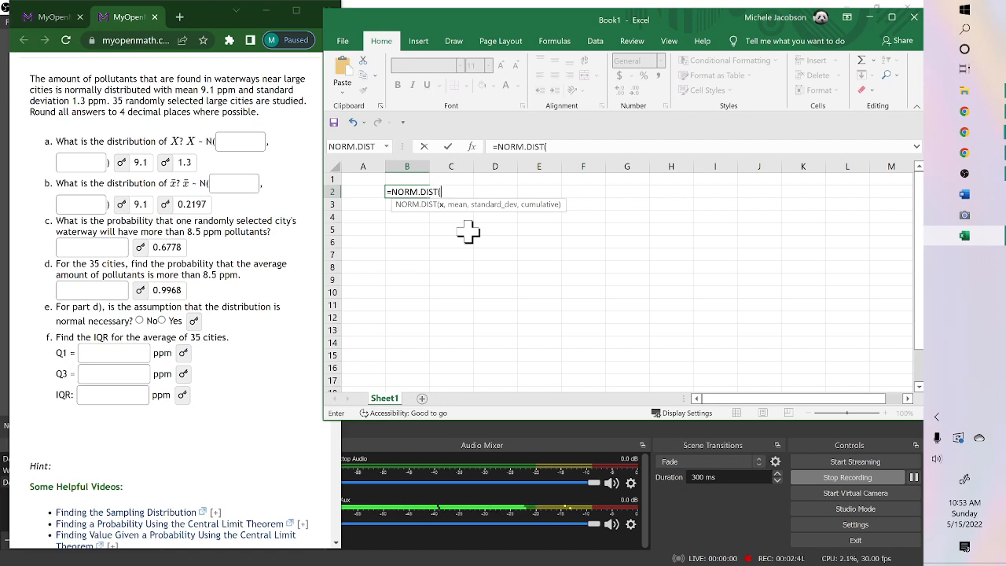
text(8.5)
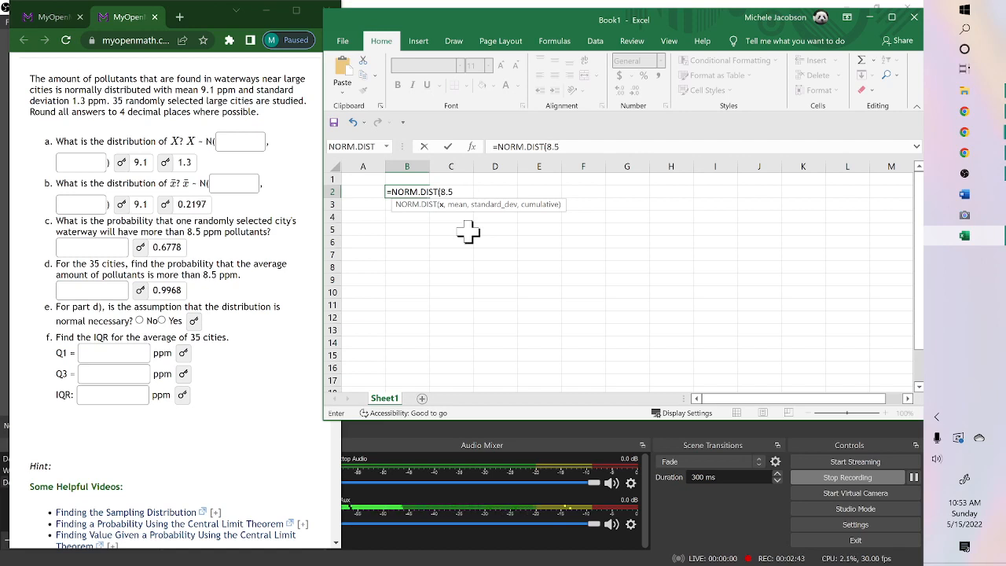
text(,)
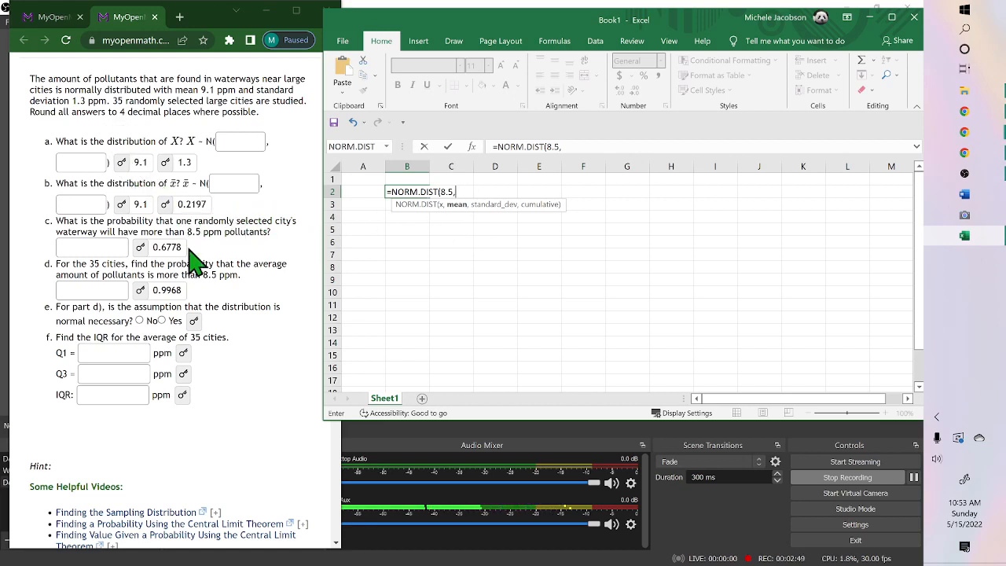
text(9.1)
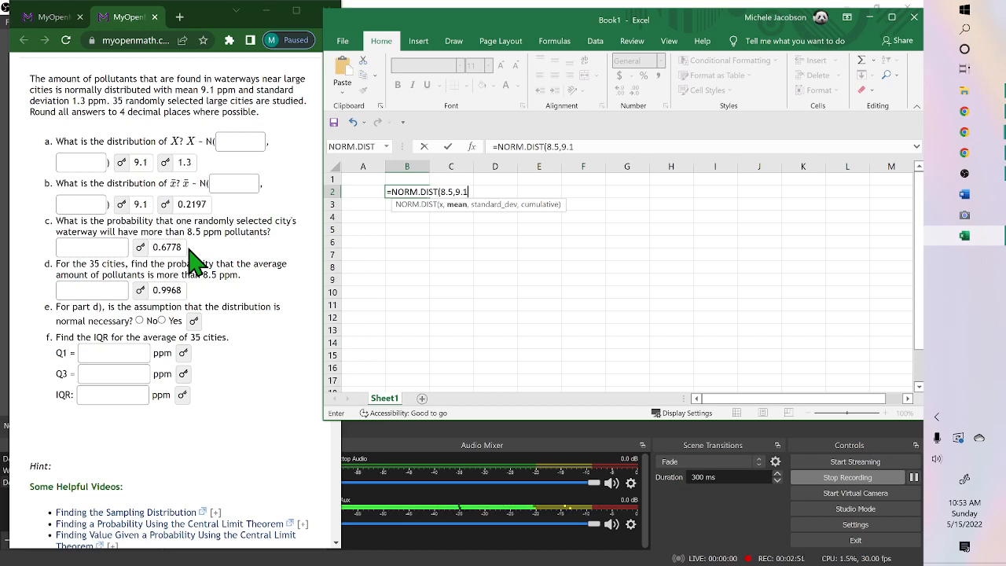
text(,)
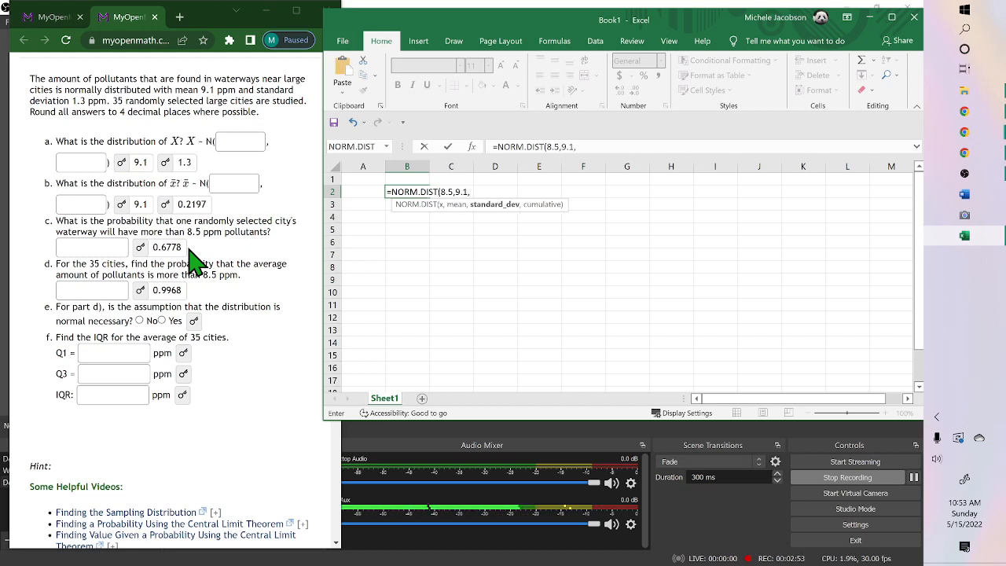
text(,1.3))
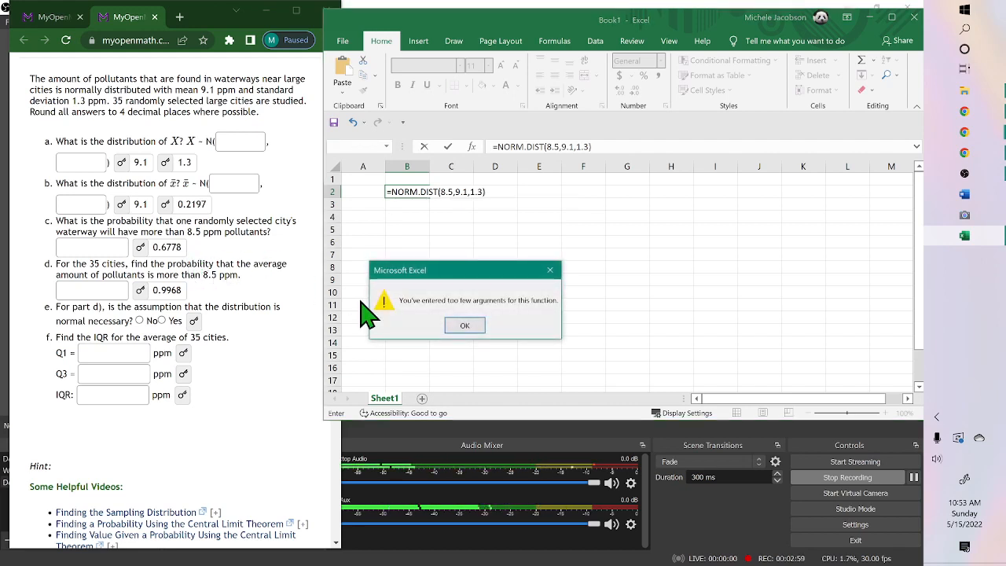
click(465, 325)
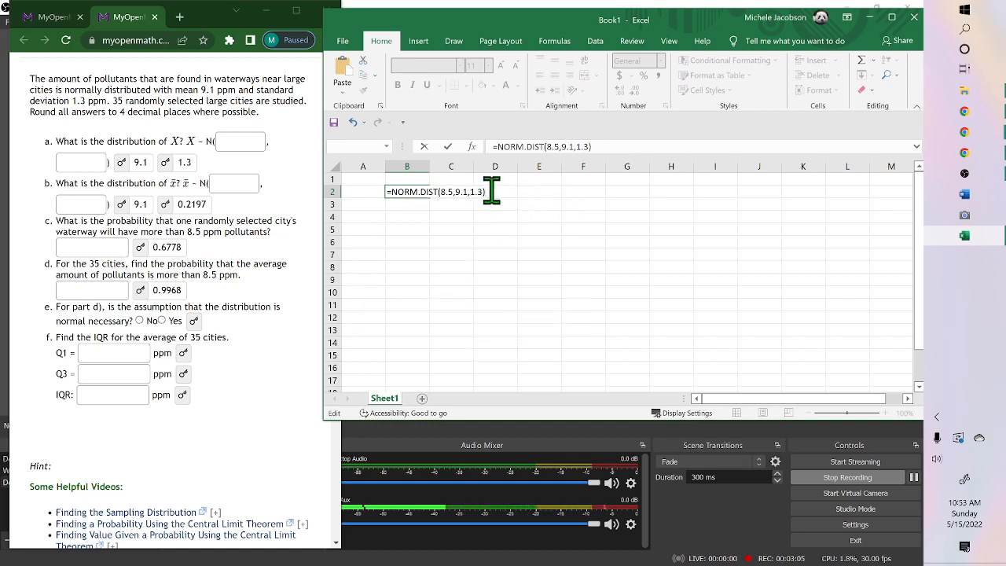
text(,)
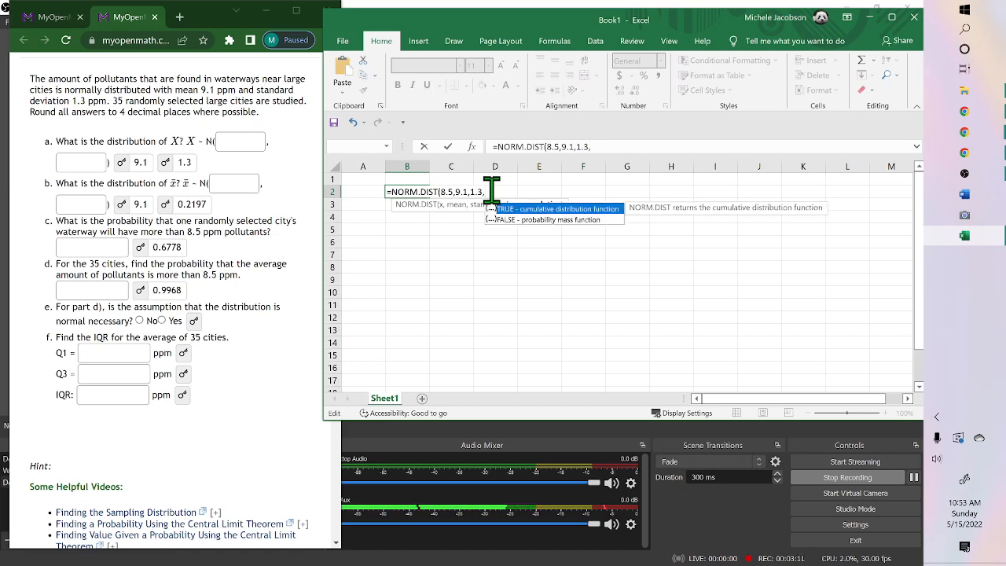
text(1)
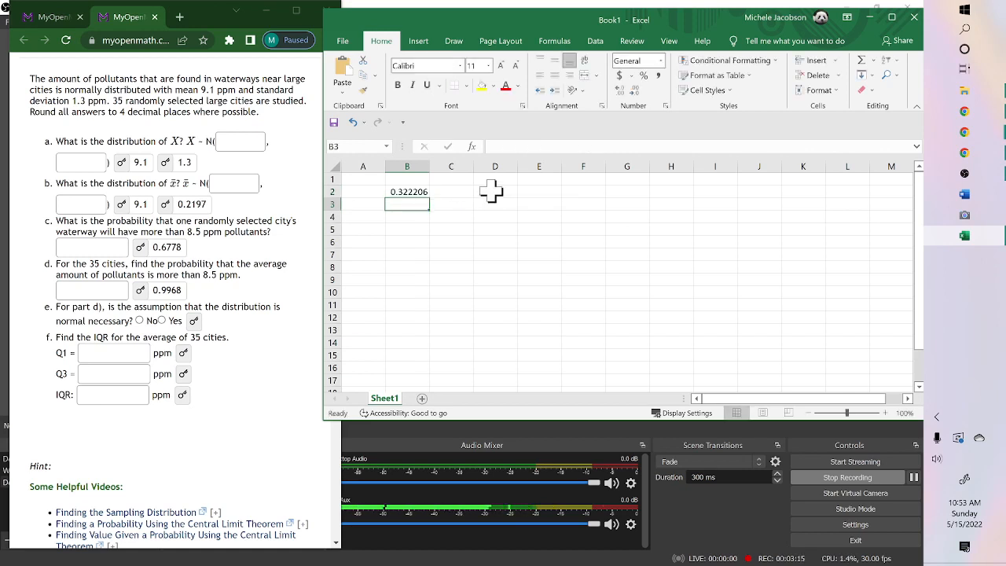
mouse_move(255, 220)
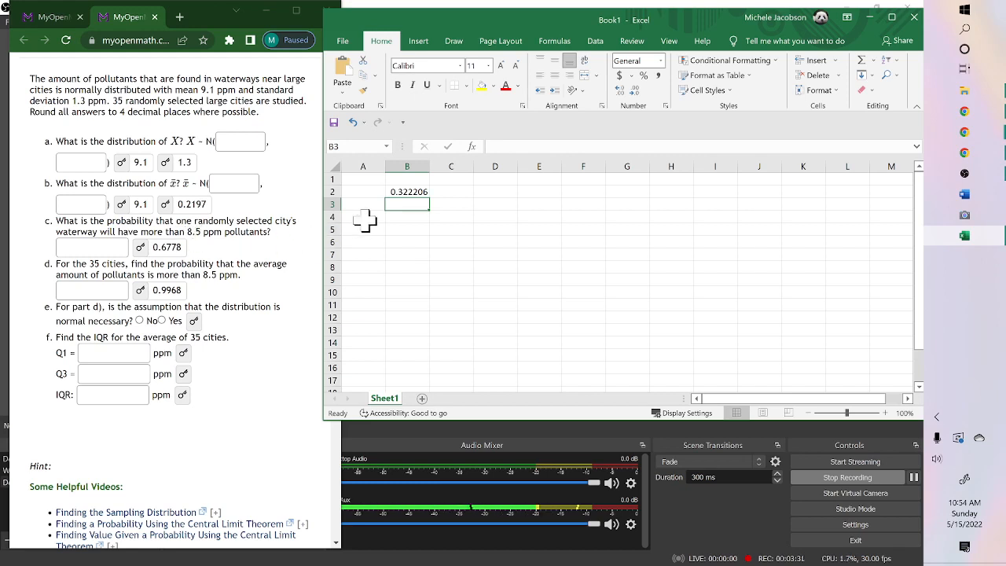
Compute the complement 1−B2 in B3, giving 0.677794.
text(=1-B2)
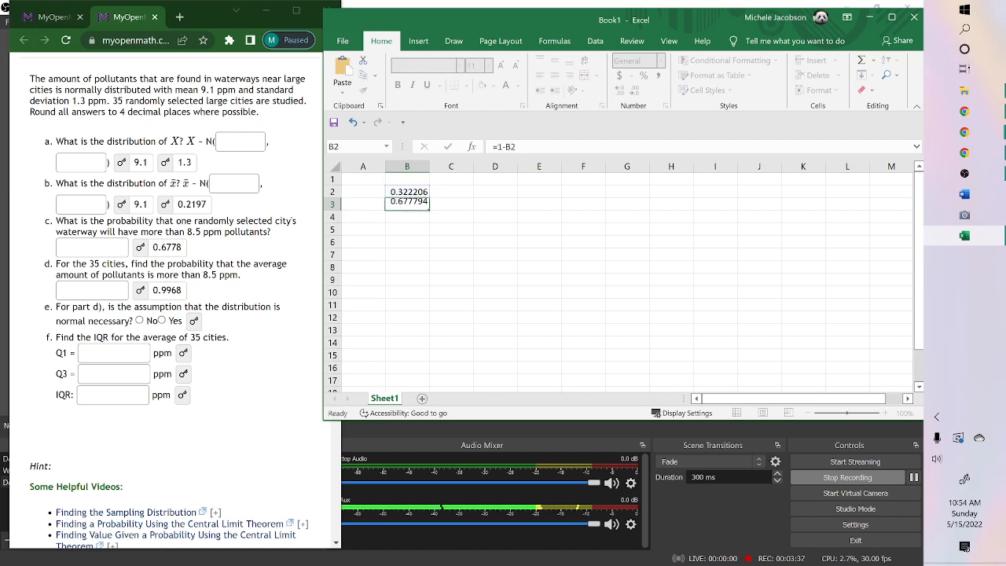
click(407, 217)
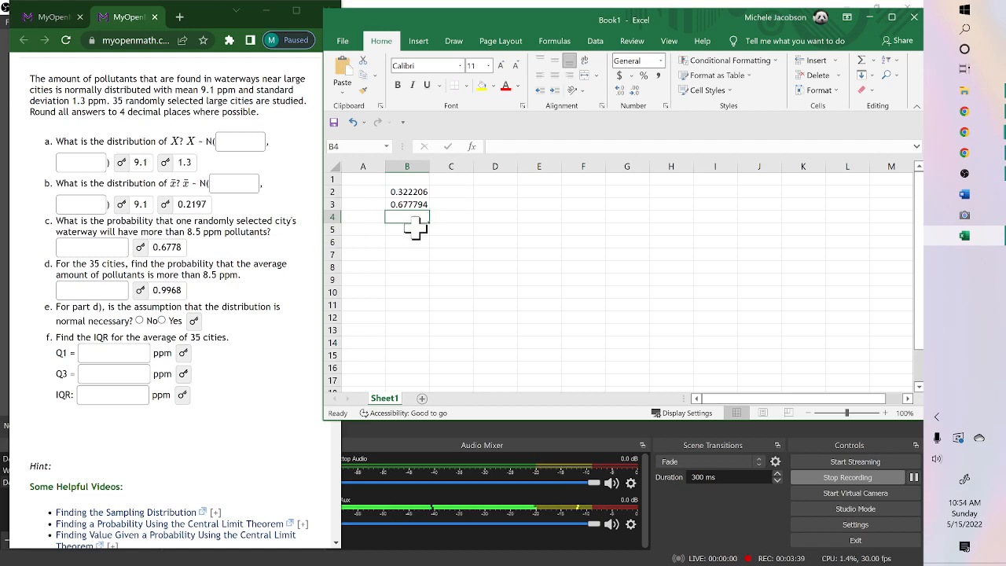
mouse_move(428, 228)
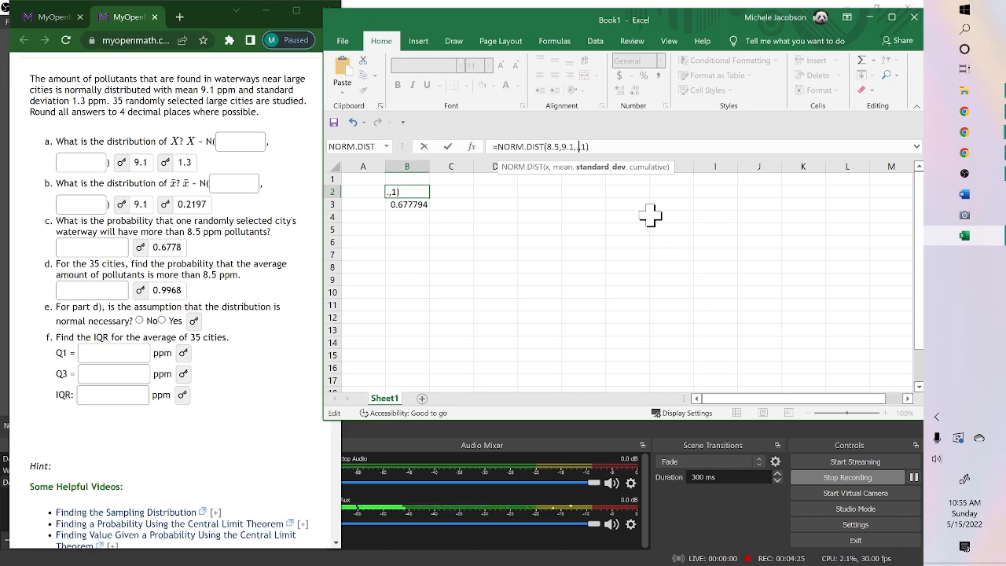
Replace B2's standard deviation 1.3 with .21…, recalculating the probability to 0.003157.
text(.21)
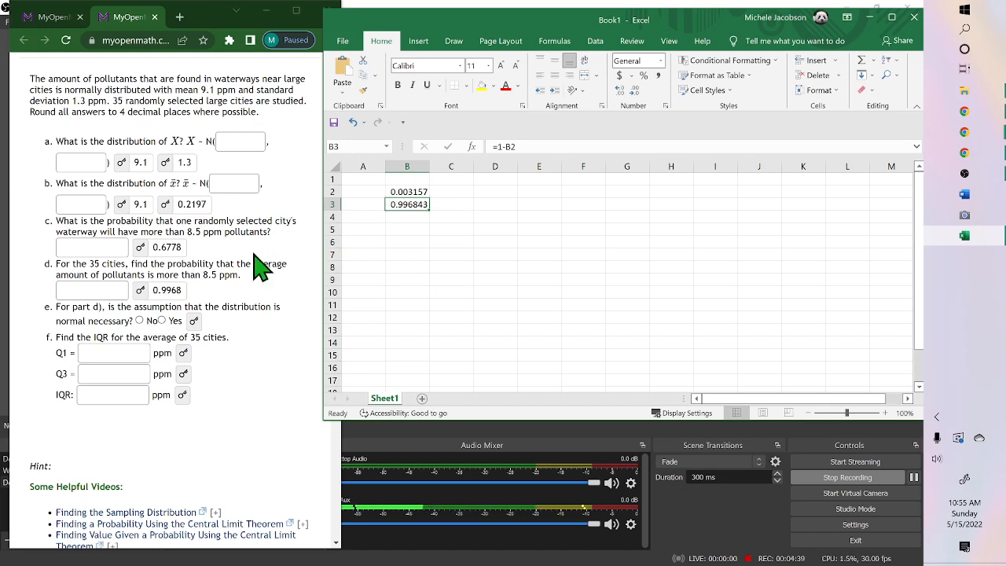
mouse_move(204, 342)
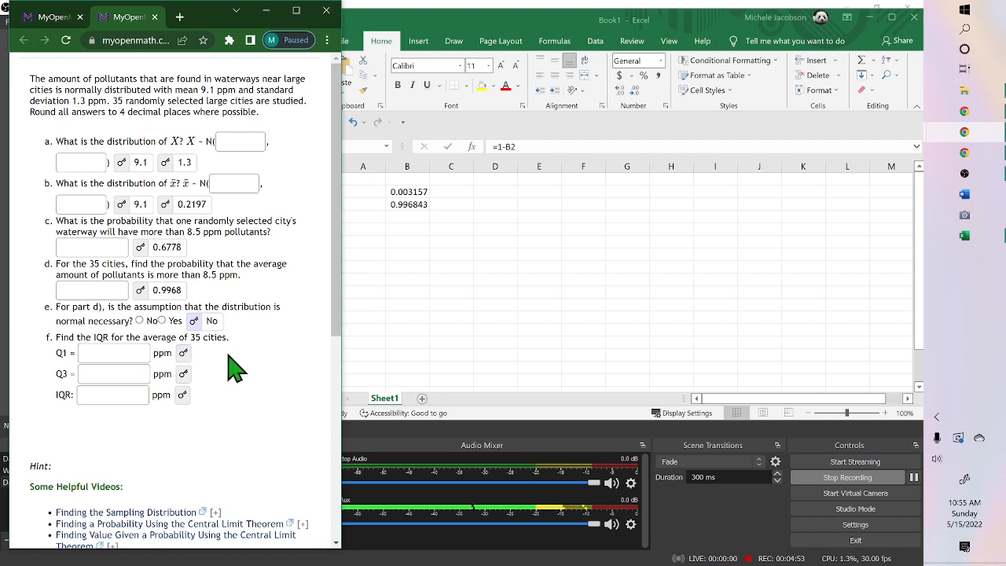
mouse_move(236, 364)
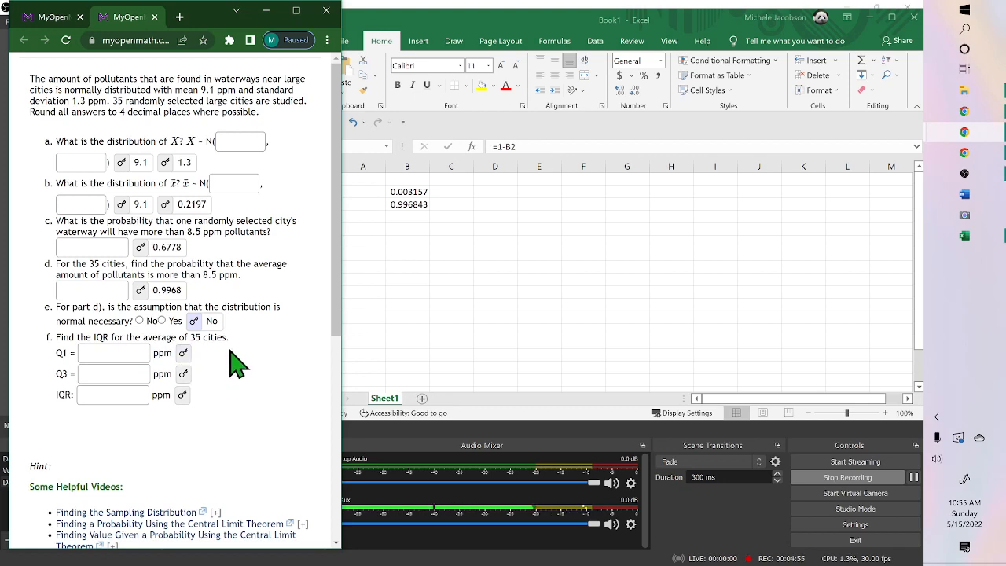
mouse_move(208, 338)
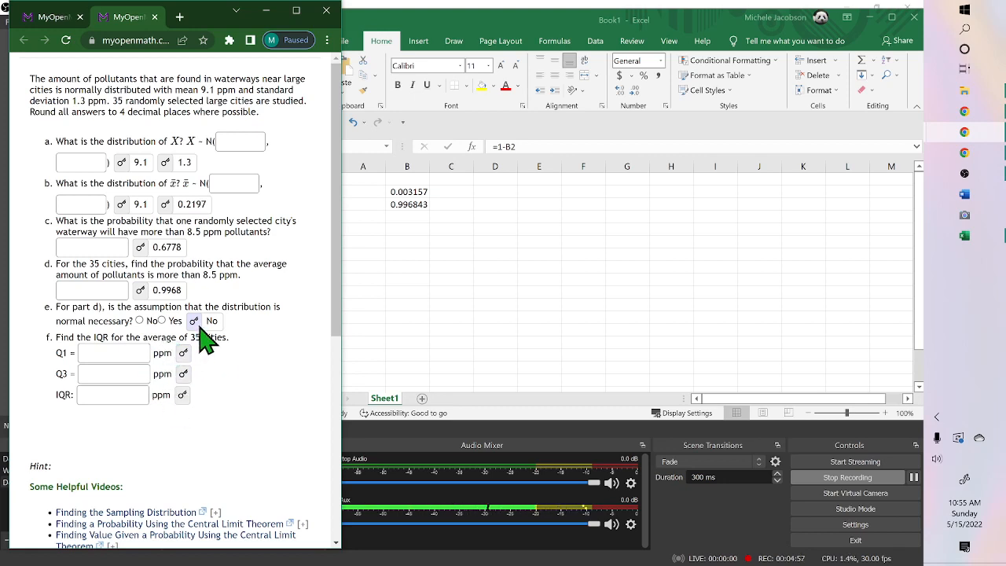
mouse_move(196, 362)
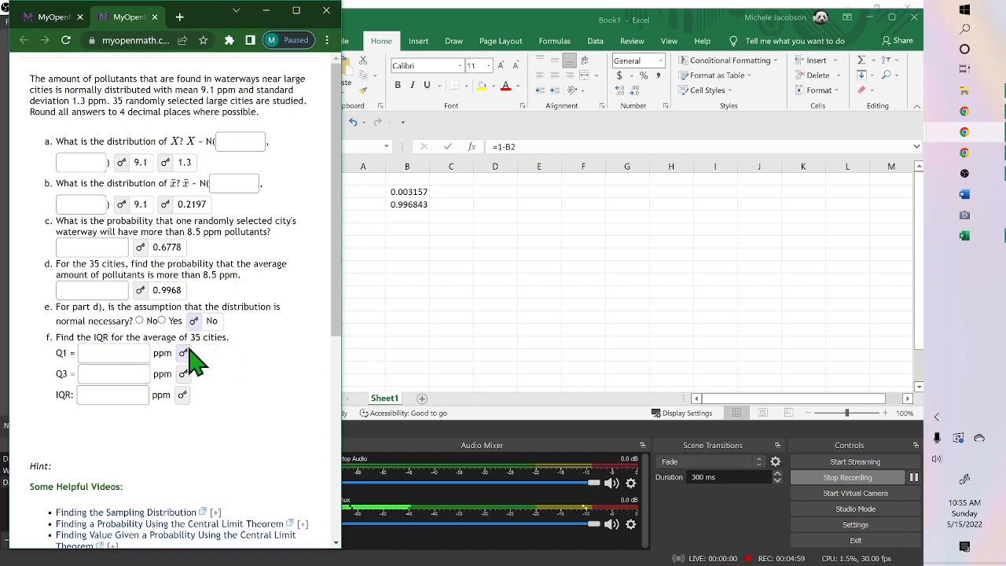
mouse_move(421, 251)
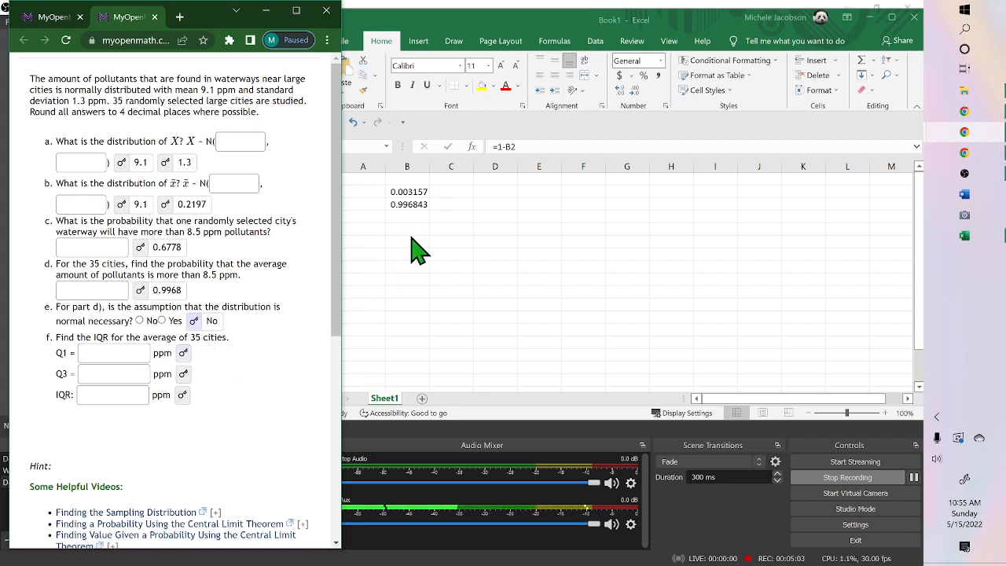
Enter =NORM.INV(.25,9.1,.21) in B4 from autocomplete, giving Q1 = 8.951815.
click(405, 204)
text(=)
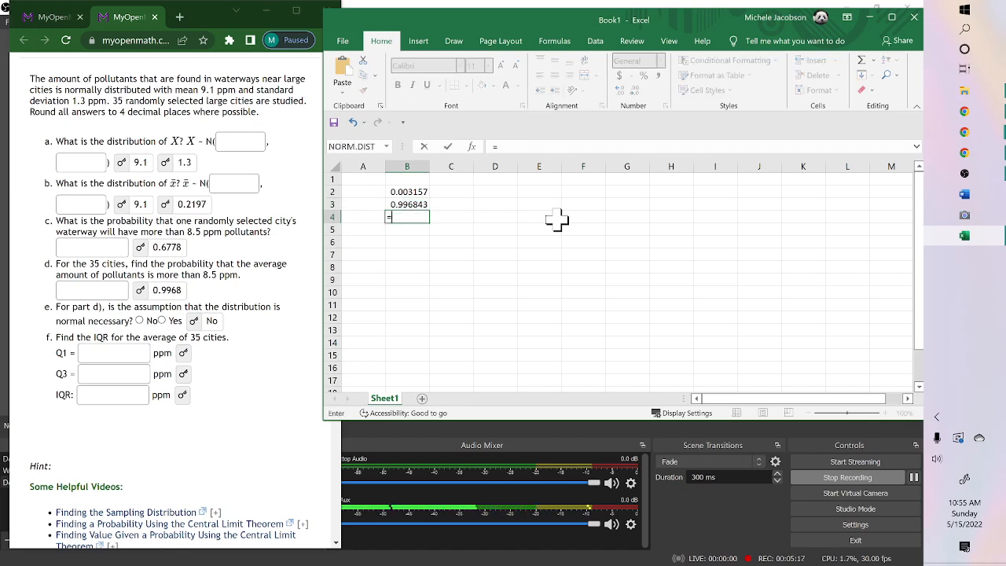
text(nor)
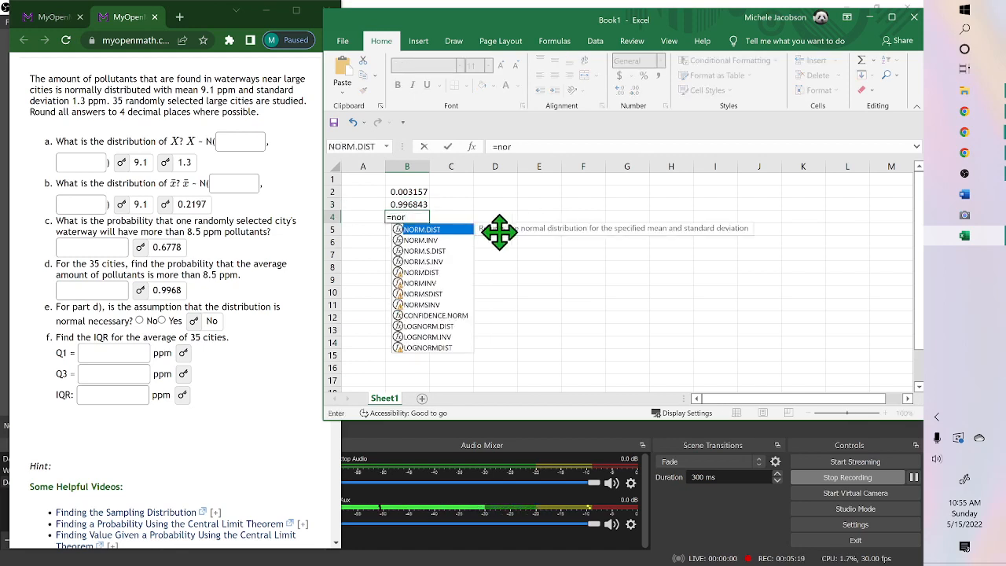
mouse_move(428, 254)
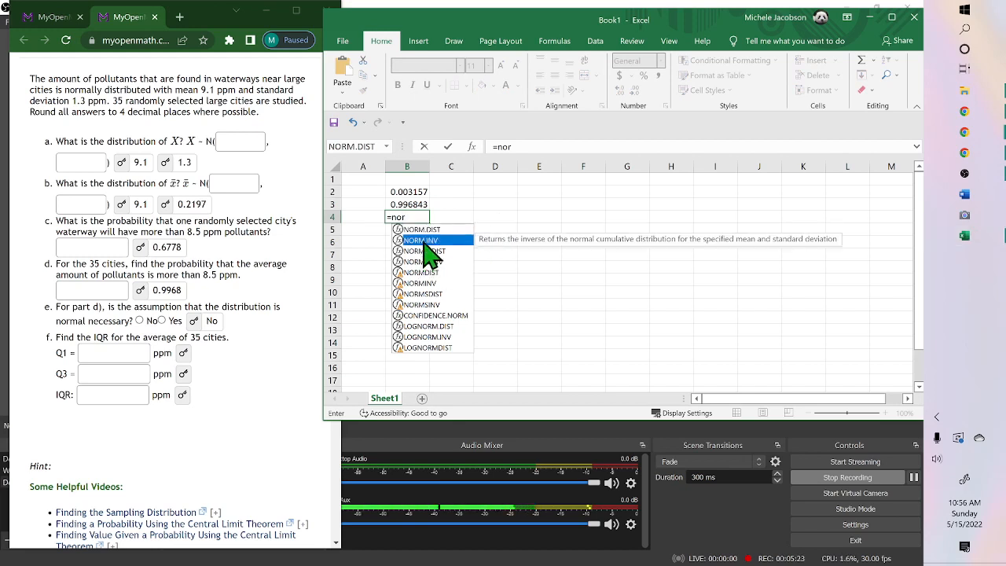
double_click(421, 239)
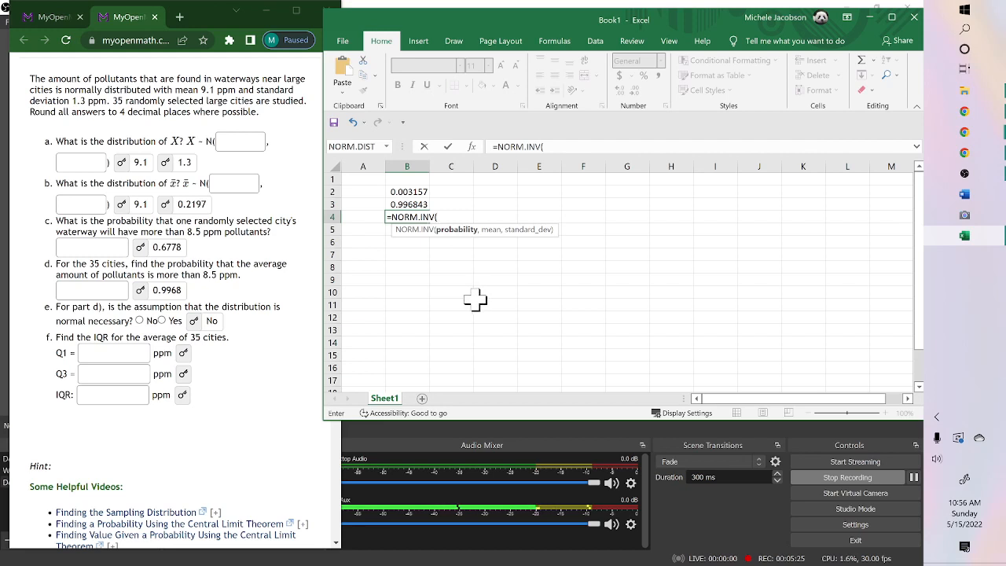
mouse_move(457, 233)
text(.25)
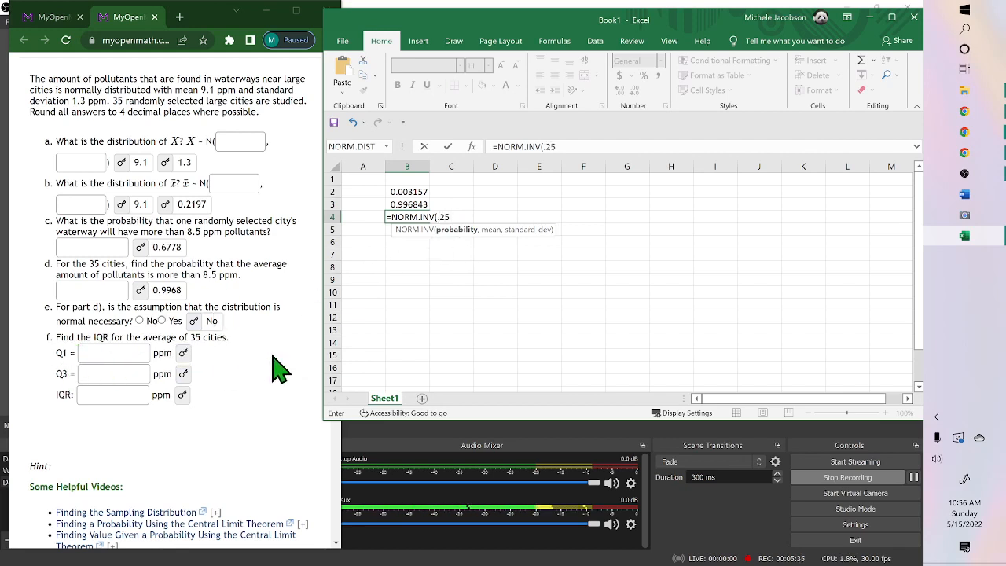
text(,)
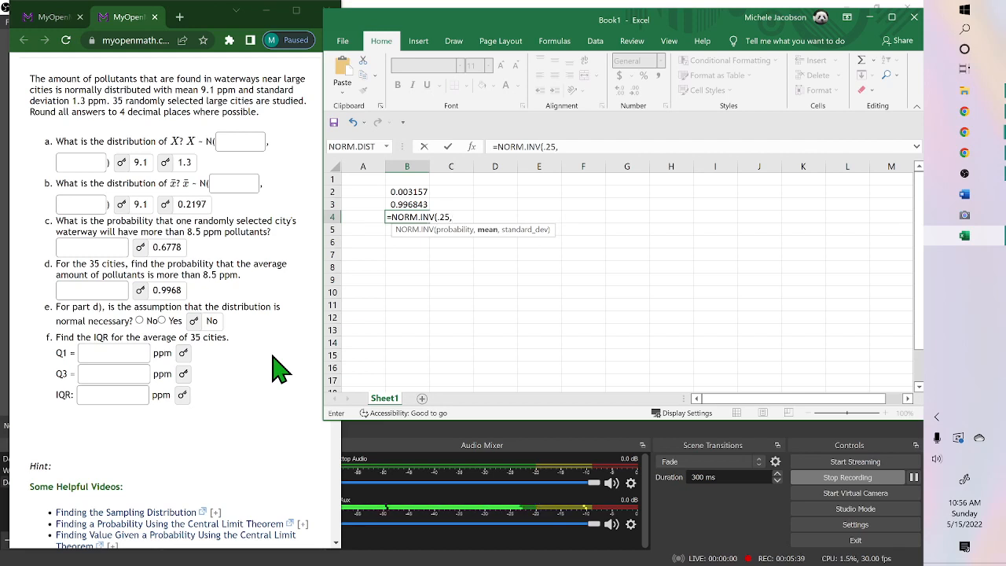
text(9.1,)
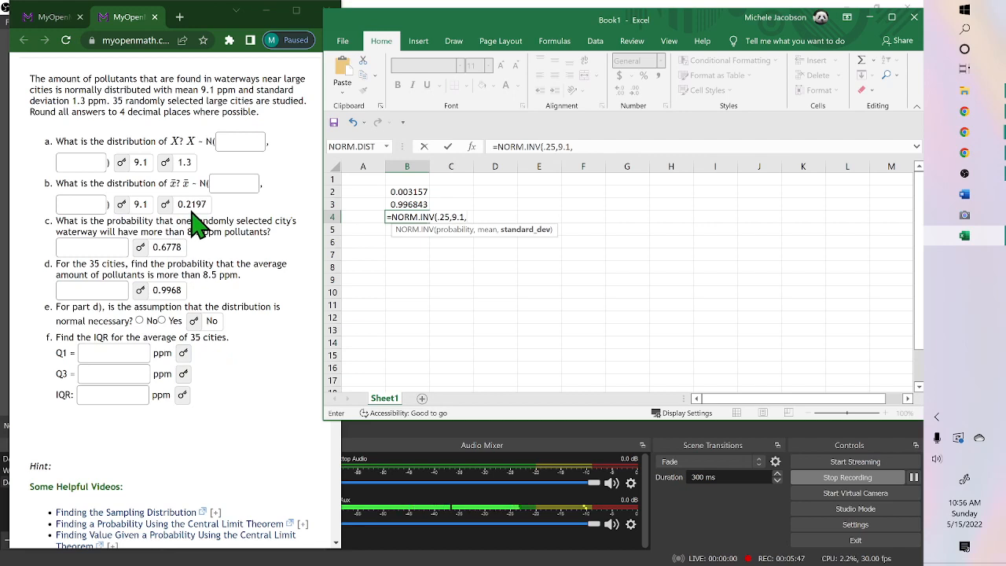
text(.21)
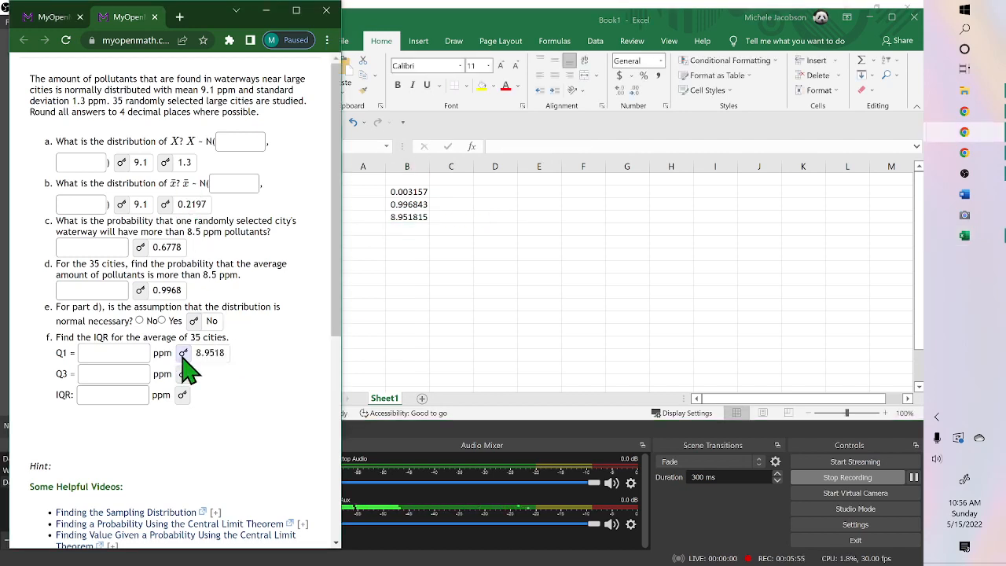
mouse_move(317, 295)
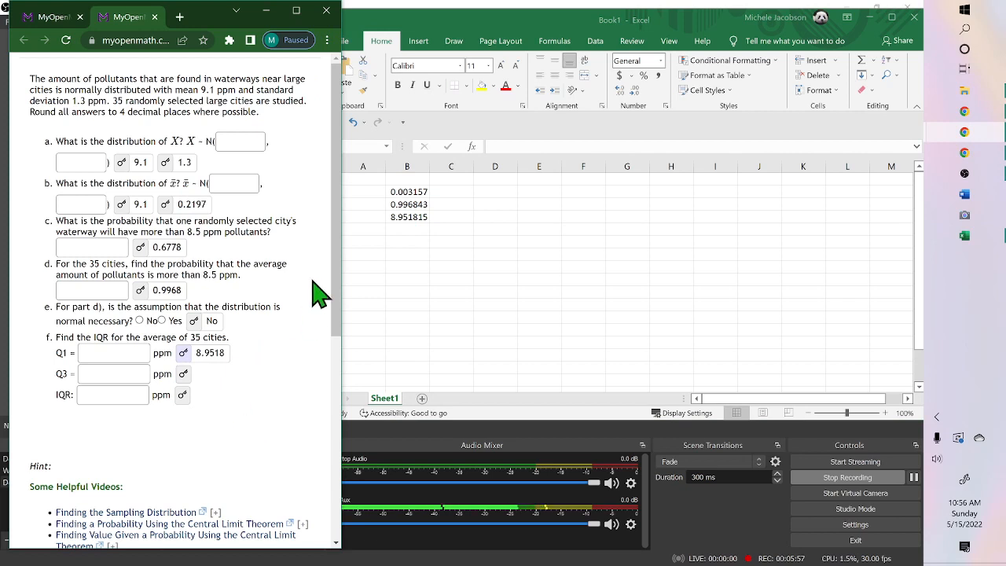
Label A4 and A5 as Q1 and Q3.
click(405, 229)
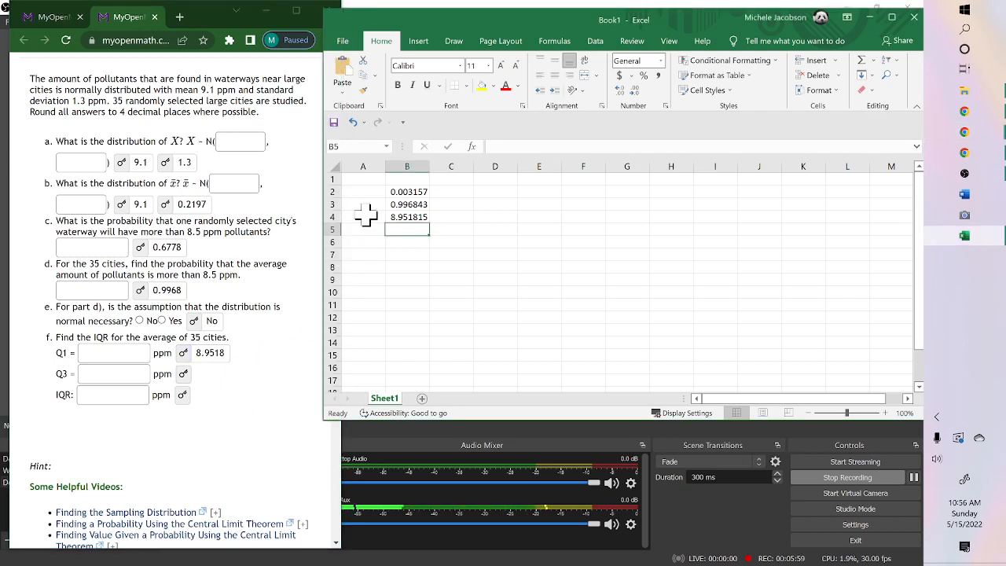
click(362, 217)
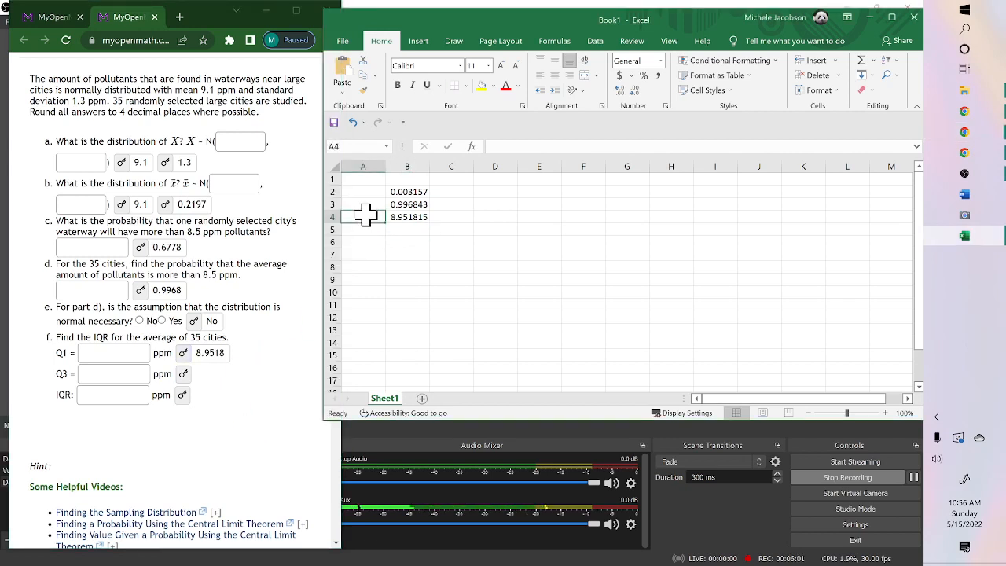
text(Q1)
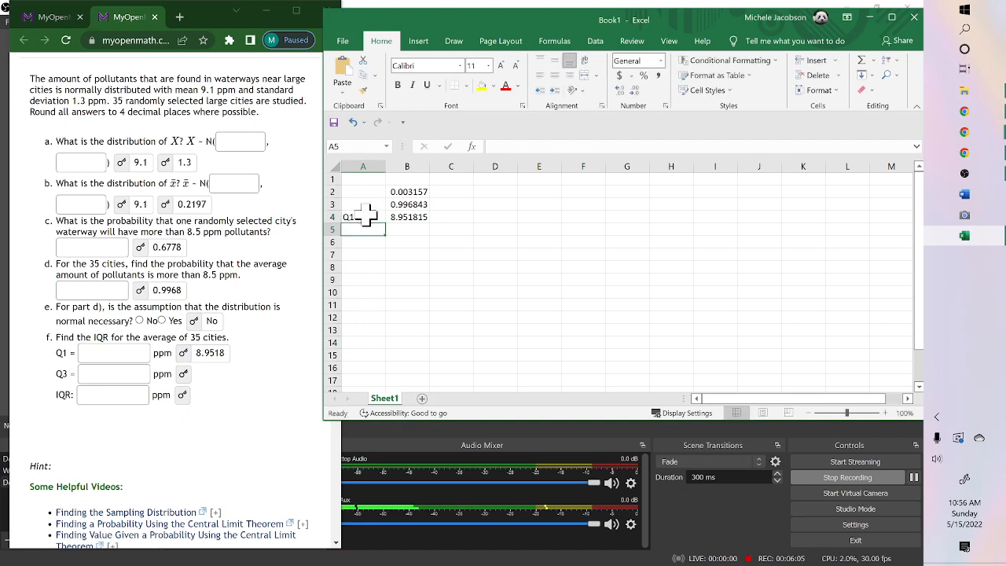
text(Q3)
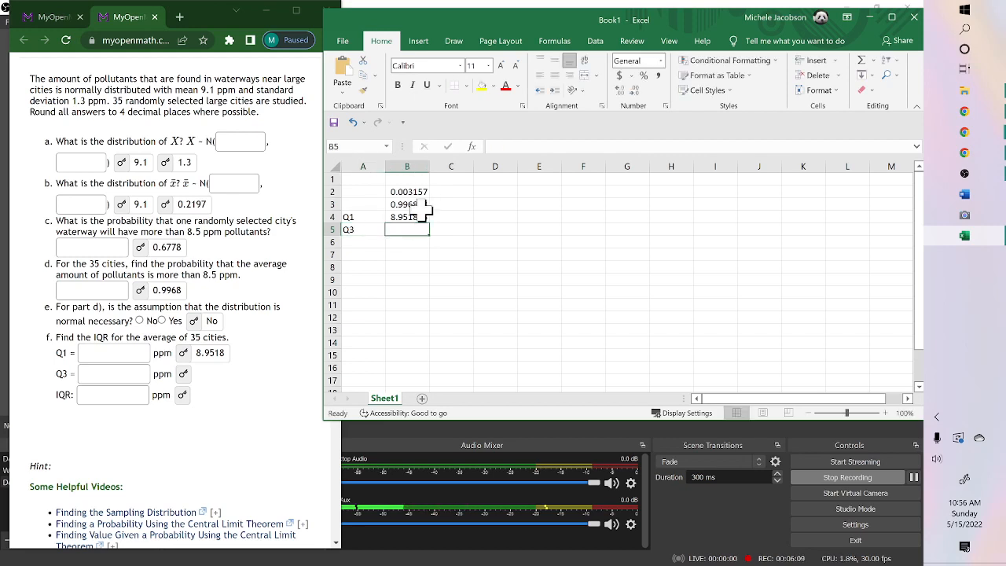
Enter =NORM.INV(.75,9.1,.21) in B5 after retyping with the equals sign, giving Q3 = 9.248185.
text(norm)
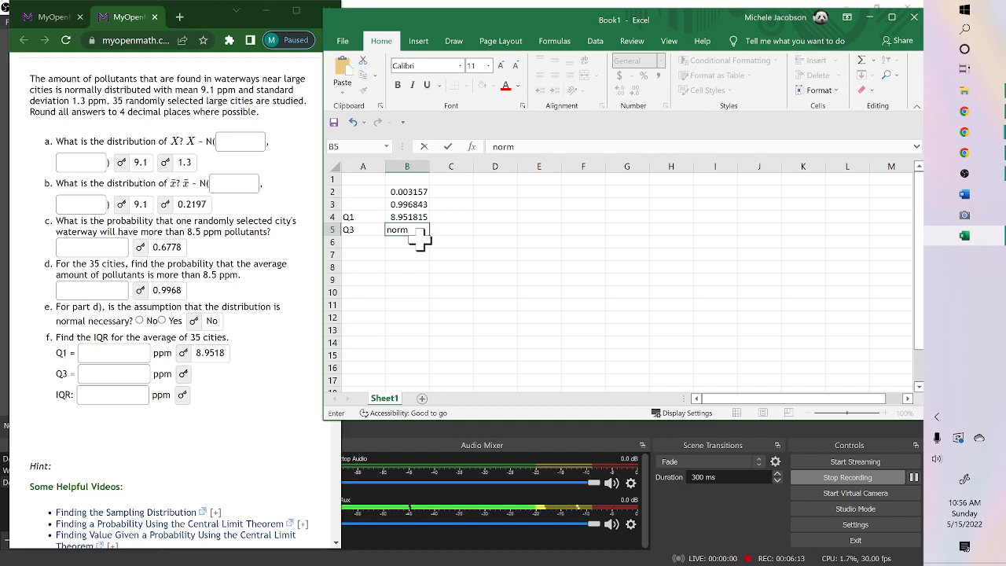
key(Backspace)
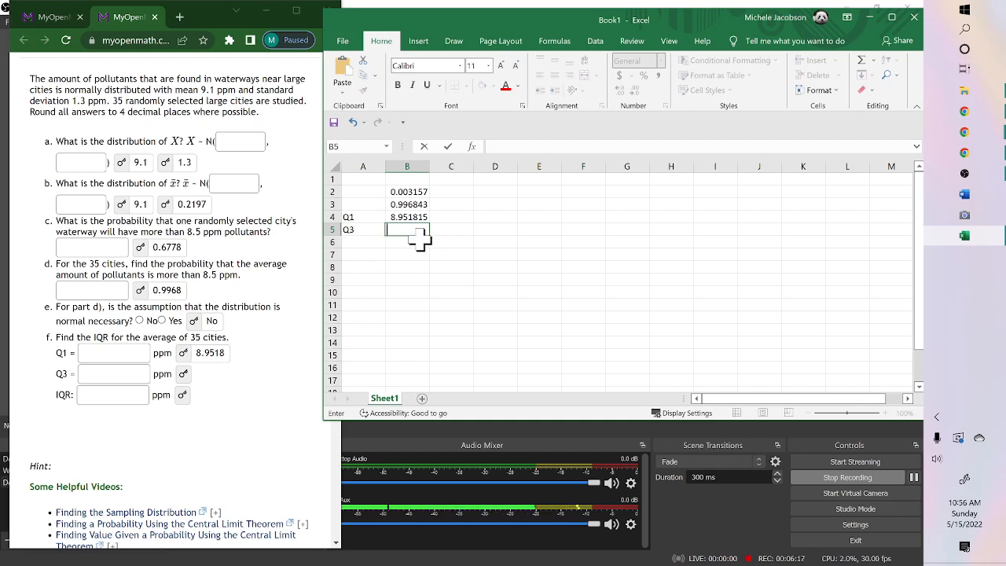
text(=nor)
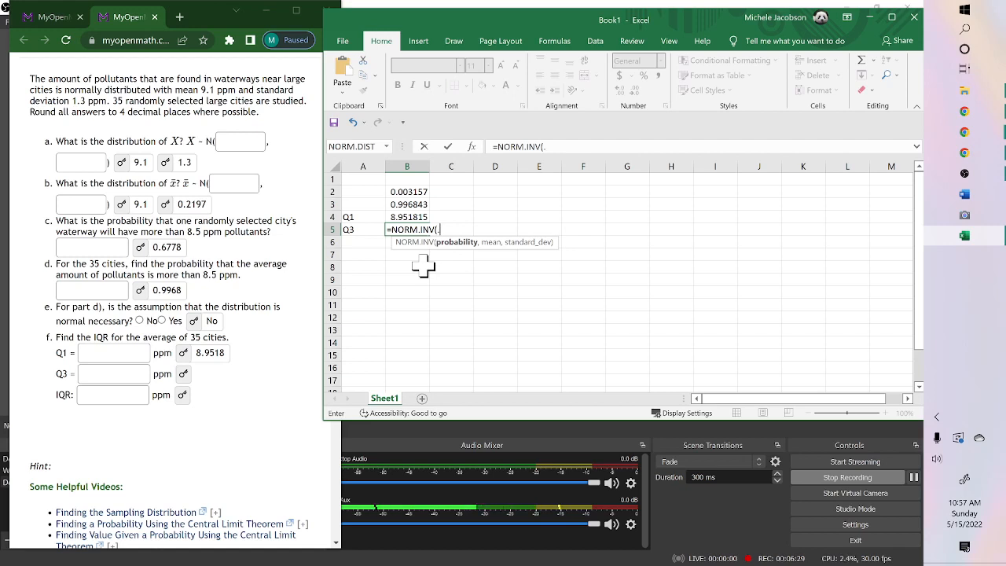
text(75)
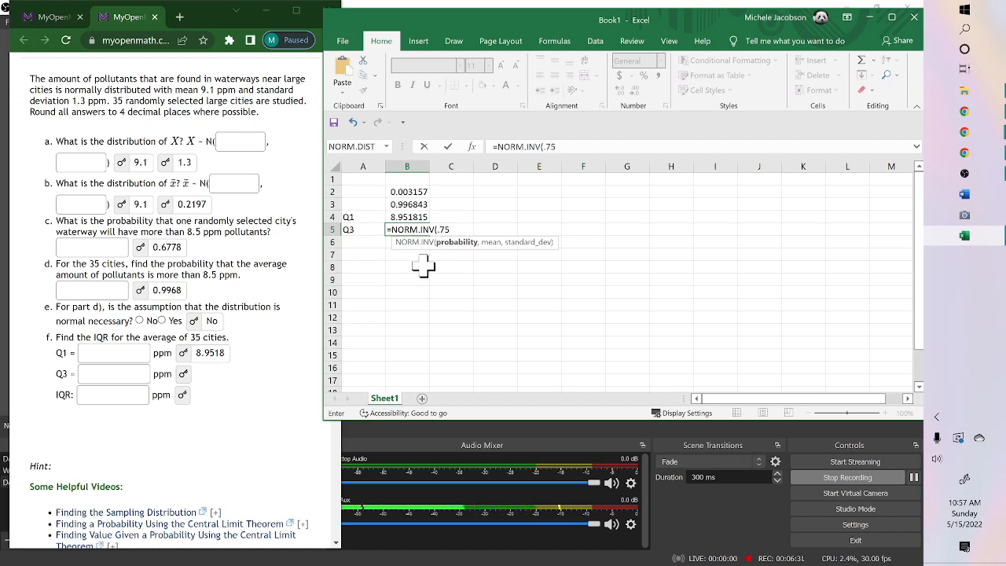
mouse_move(465, 271)
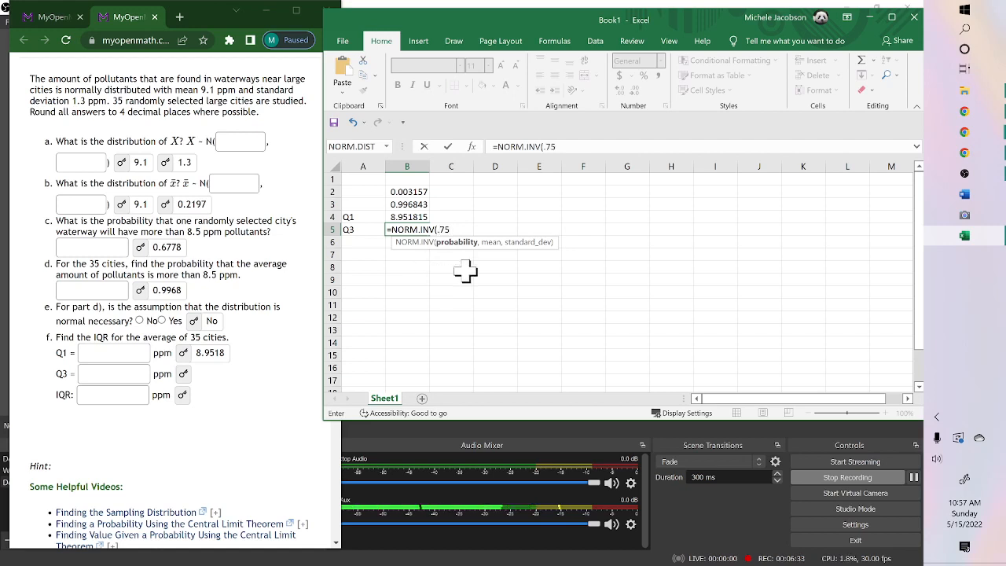
text(,)
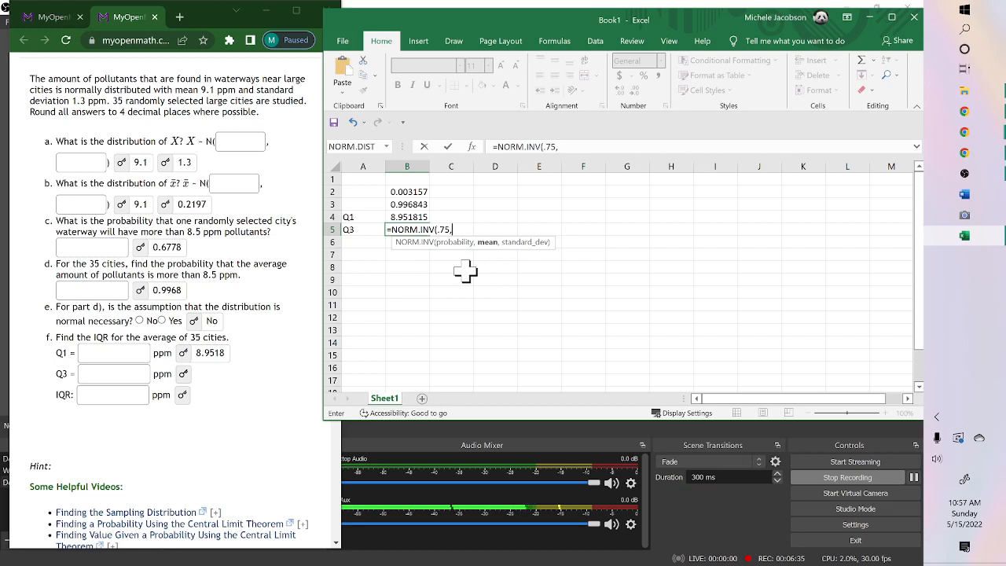
text(9.1,)
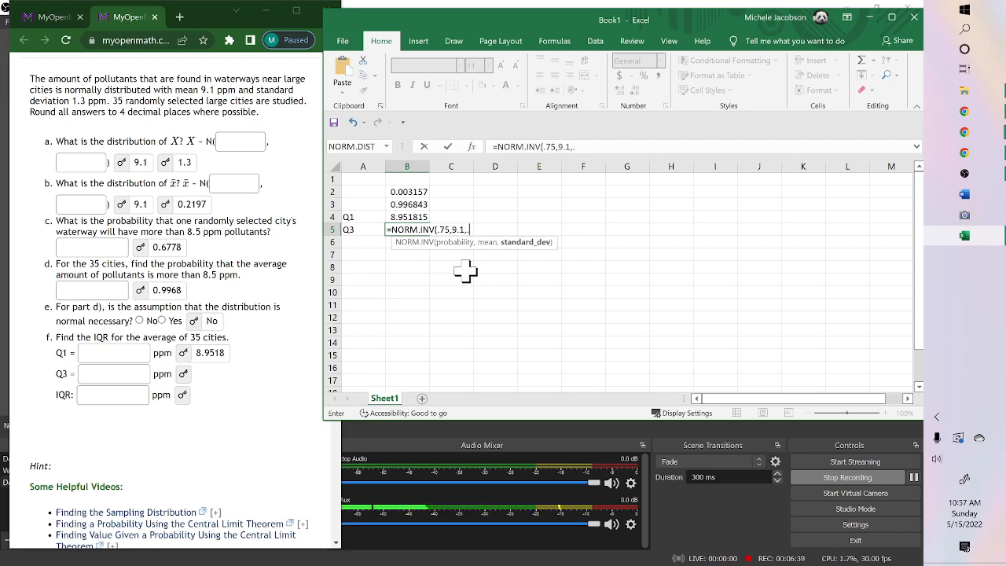
text(.21)
click(210, 373)
text(9.2482)
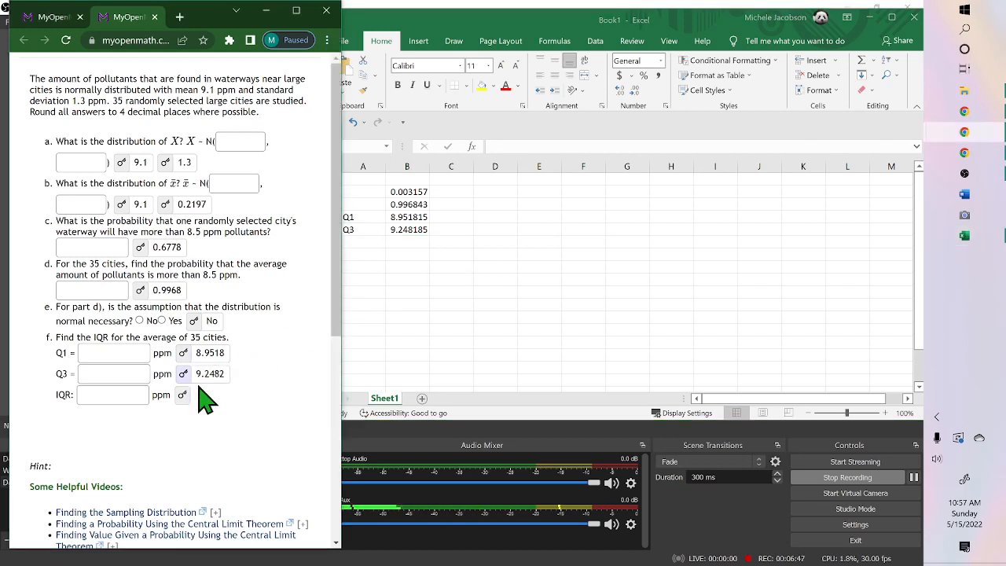
mouse_move(183, 394)
text(=)
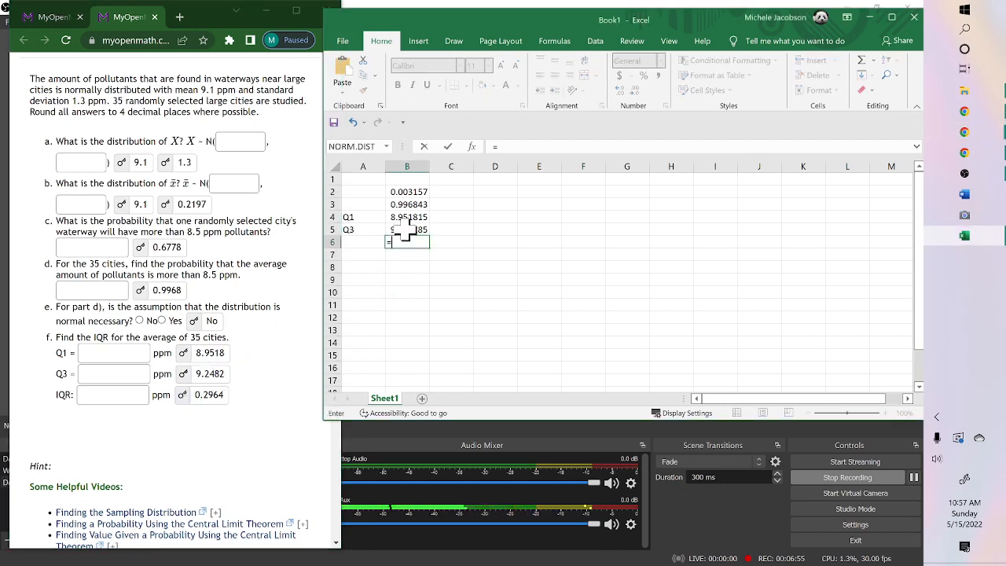
Build the IQR formula =B5-B4 in B6 by referencing Q3 and Q1.
click(407, 229)
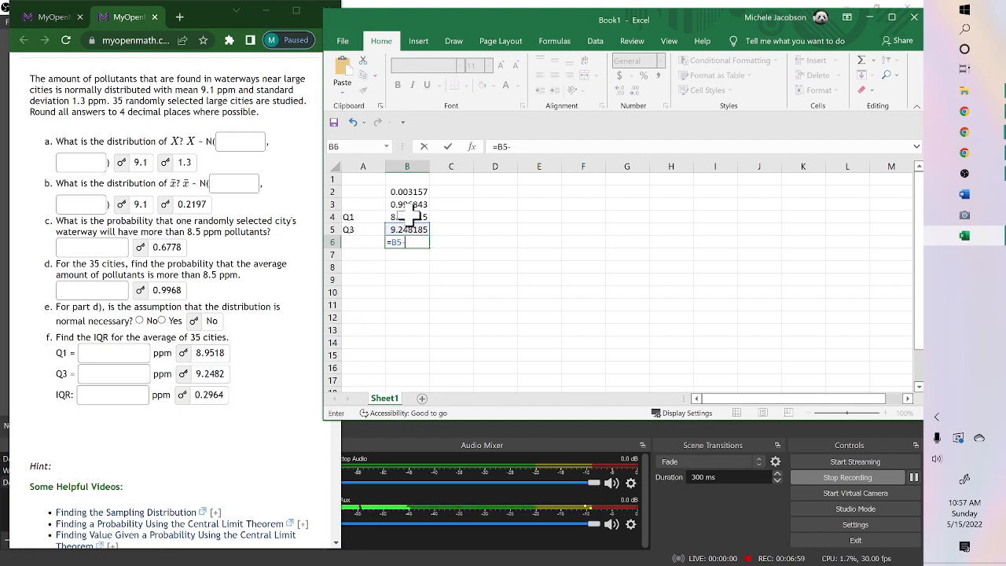
click(407, 217)
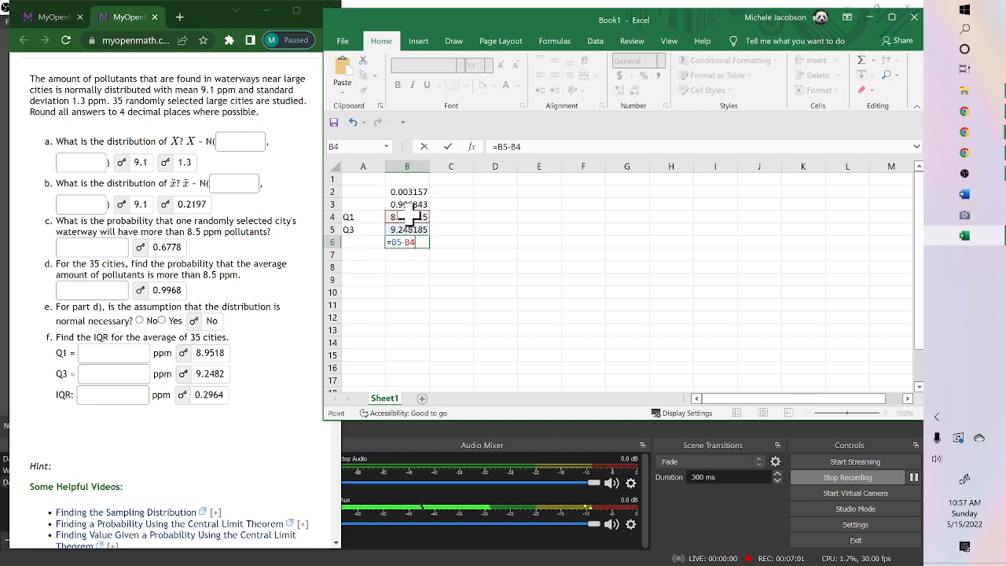